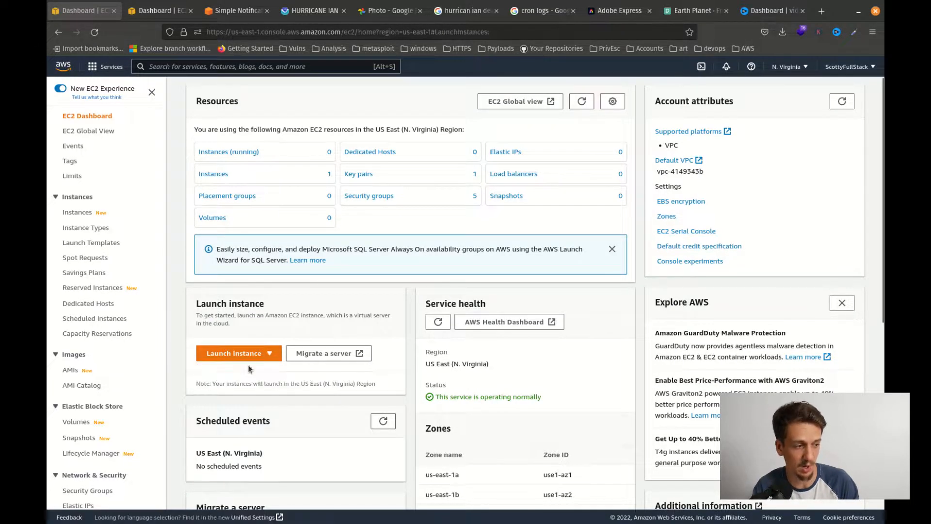
Name the new instance nhc-updates and select the sec_key key pair.
click(233, 353)
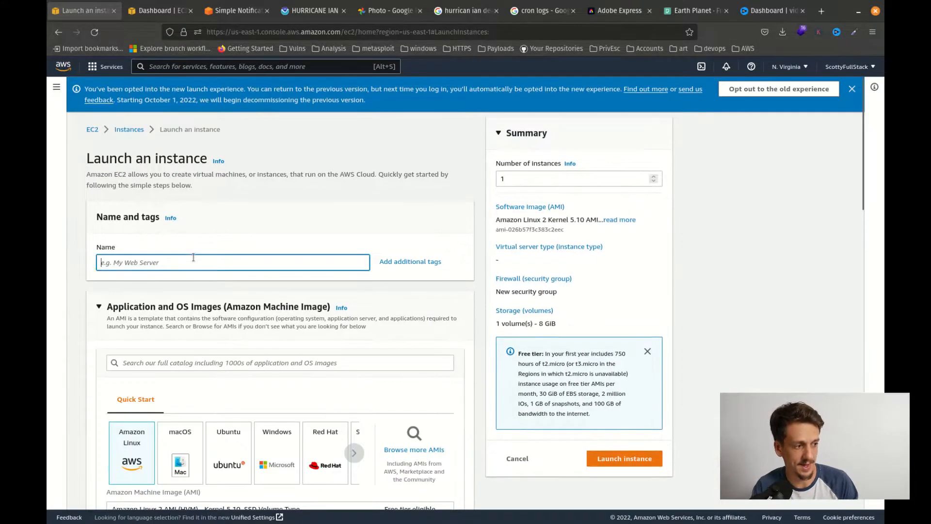
text(nhc)
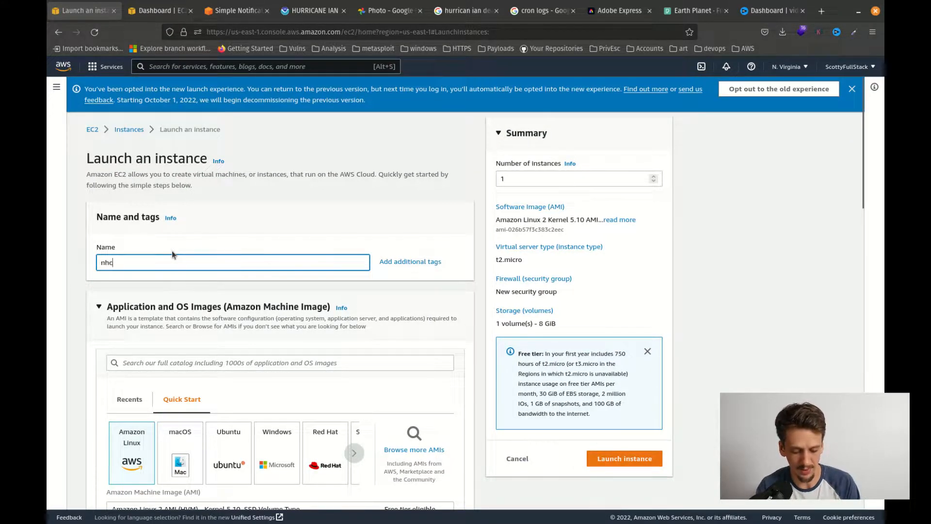
text(-updates)
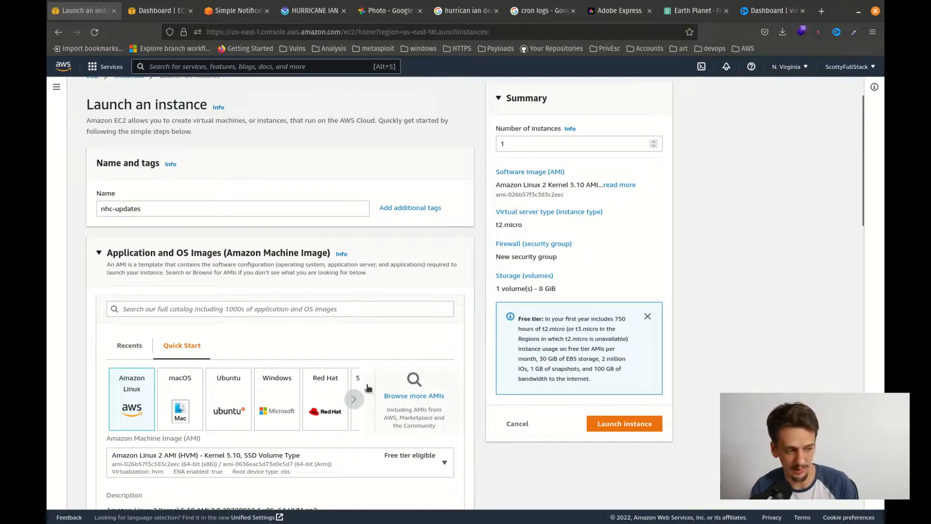
scroll(down, 3)
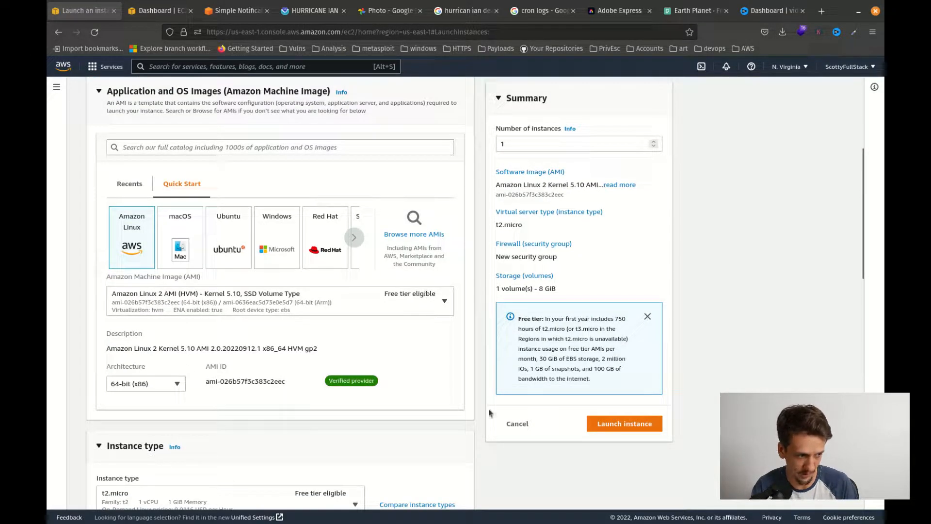
scroll(down, 3)
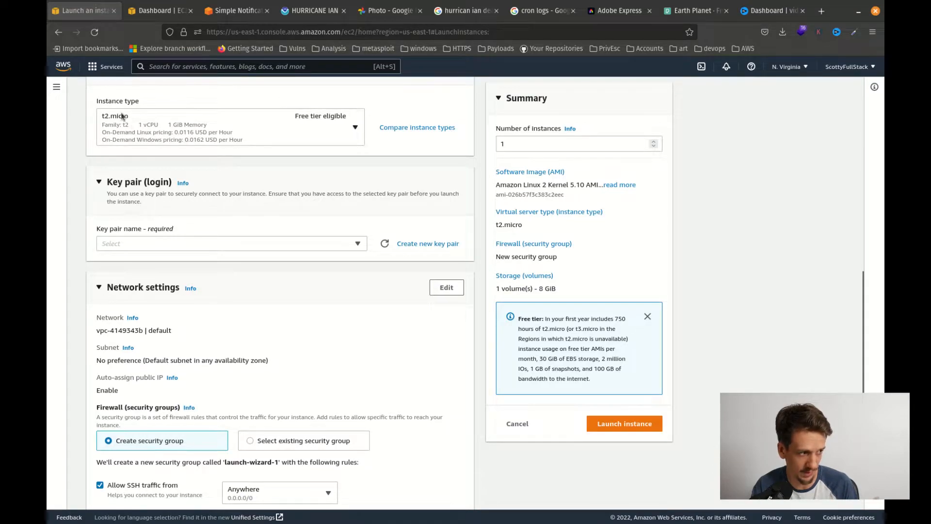
click(231, 243)
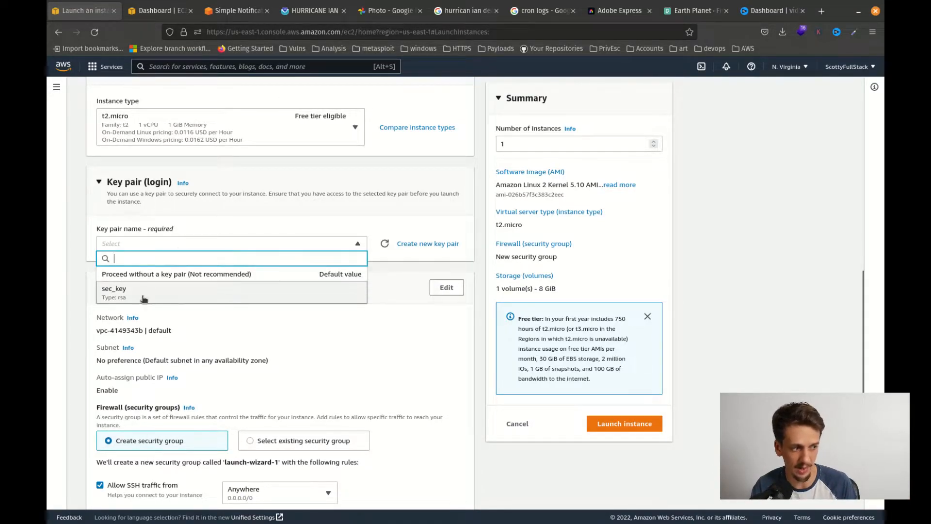
click(113, 292)
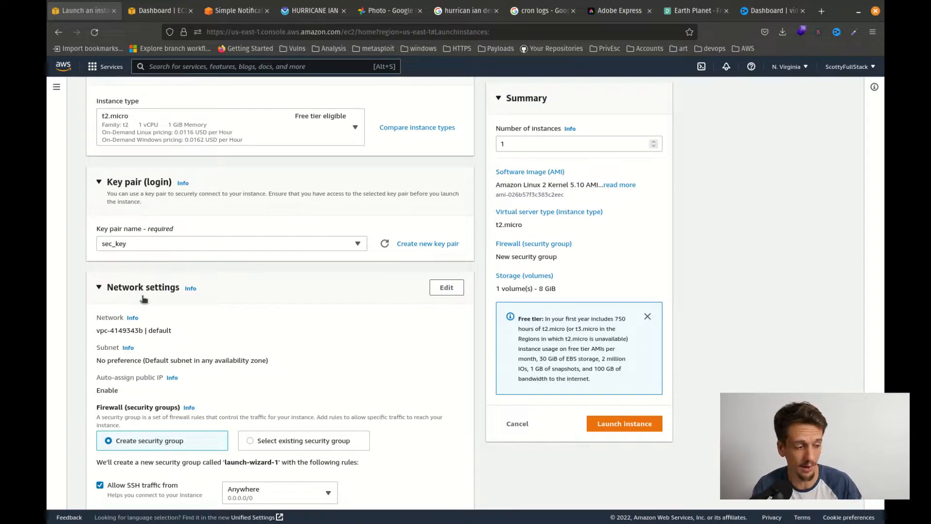
Use the existing NHC-server security group and launch the instance.
scroll(down, 3)
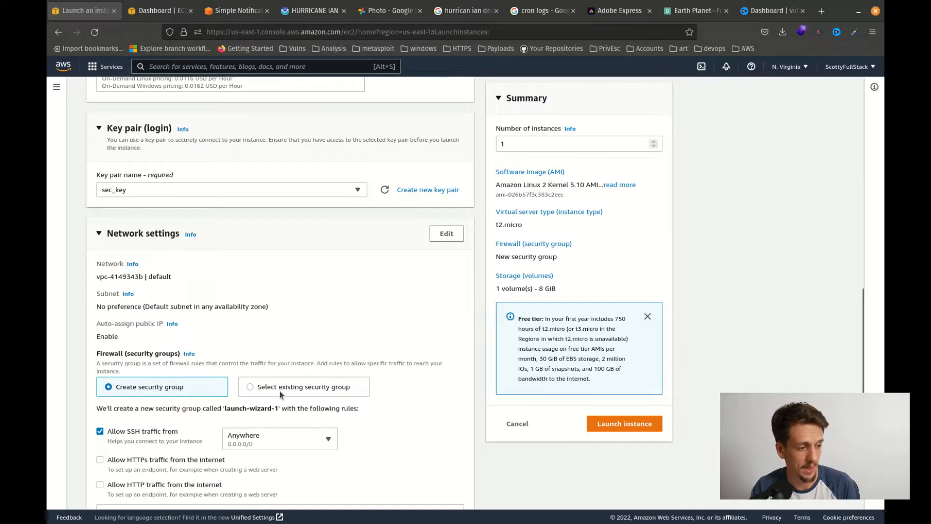
click(249, 386)
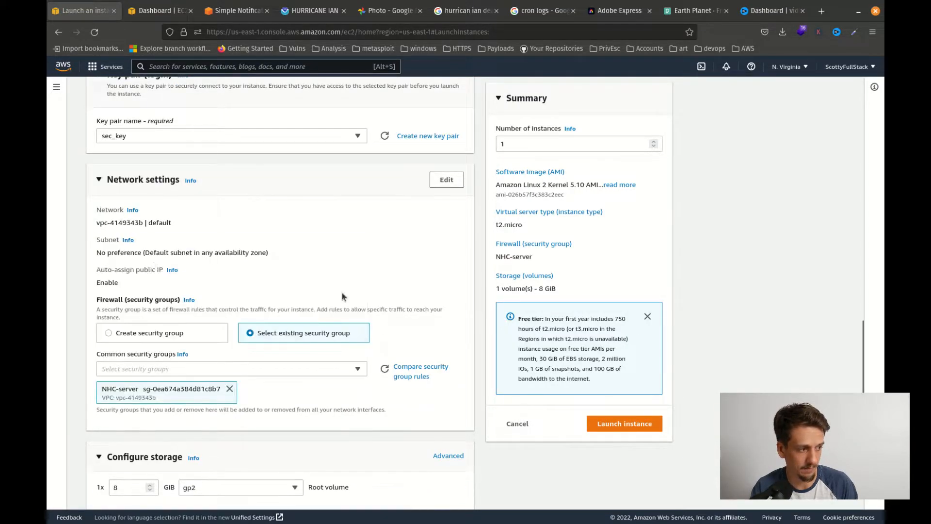
scroll(down, 3)
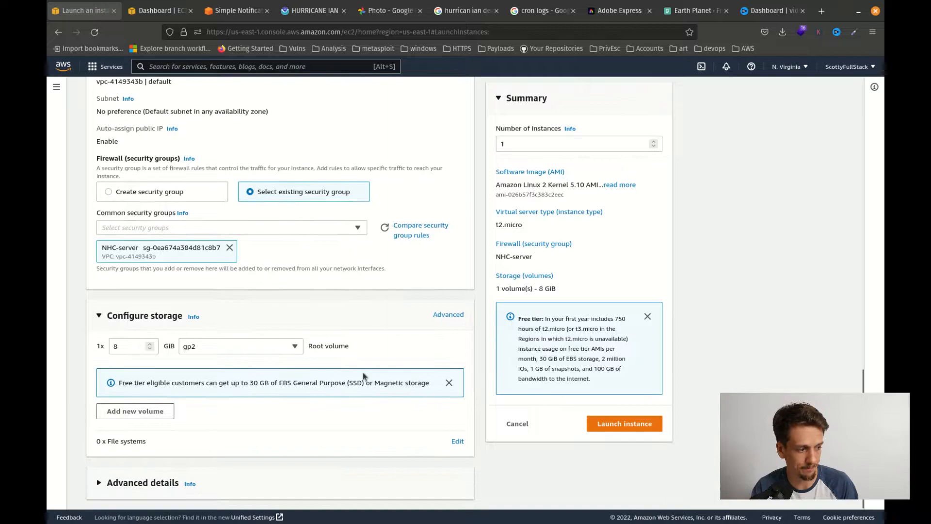
click(623, 424)
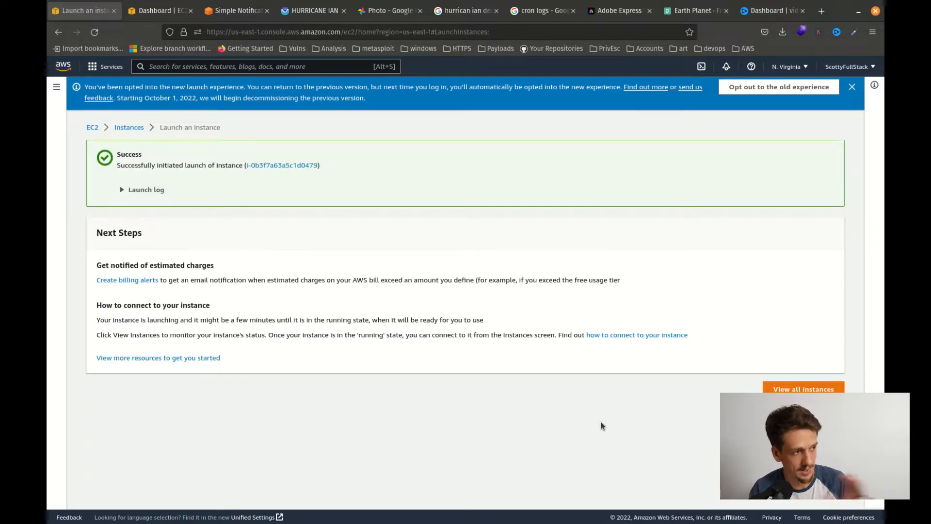
Create a Standard SNS topic named nhc-updates with display name NHC Updates.
click(236, 11)
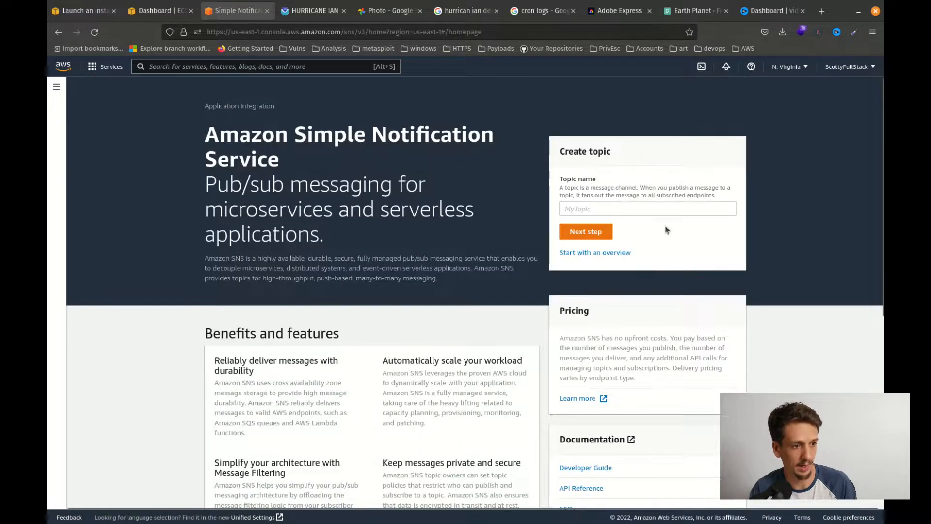
click(647, 208)
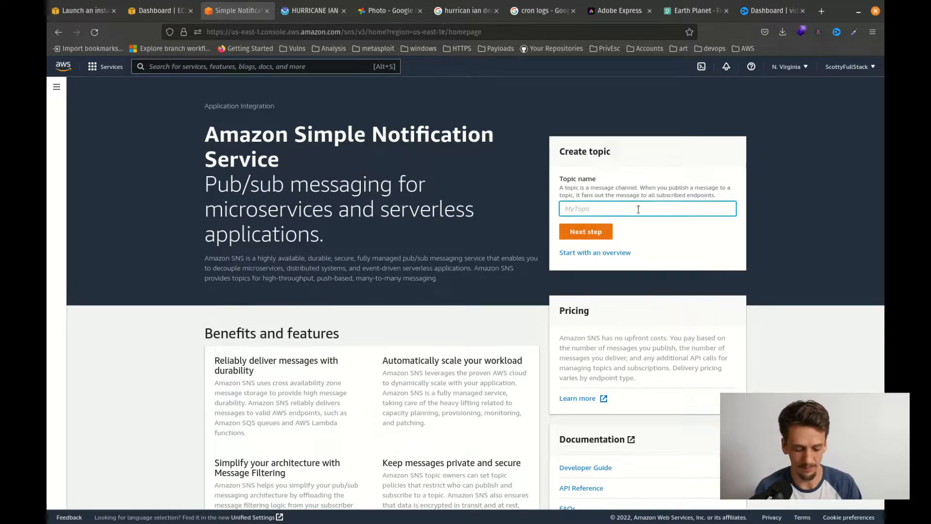
text(nhc-upd)
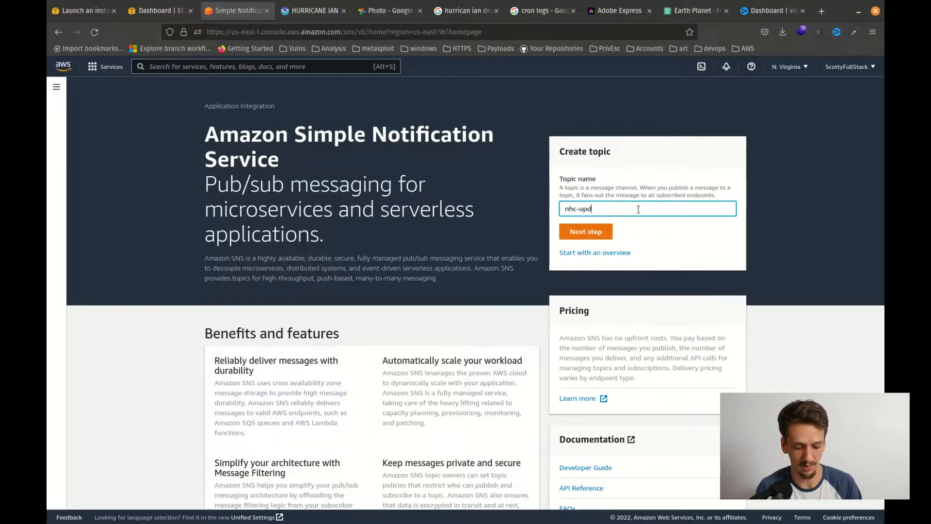
text(ates)
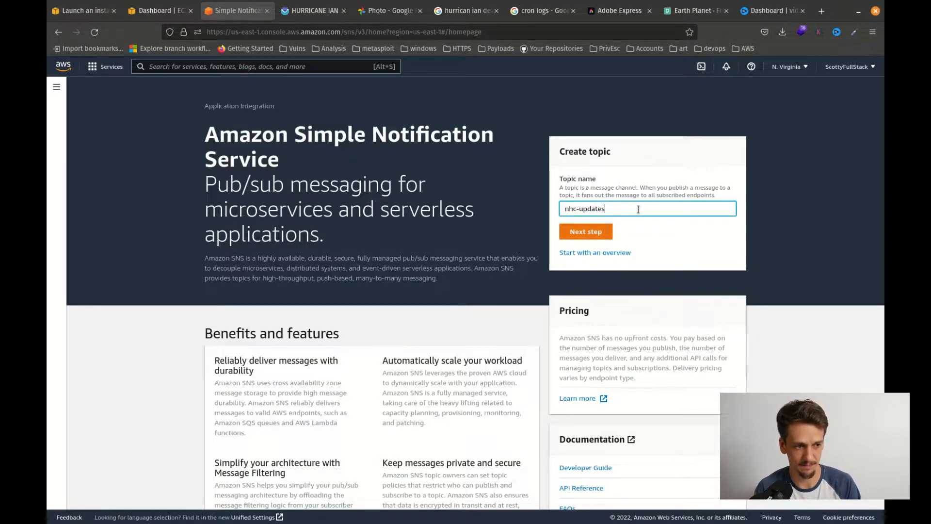
click(584, 231)
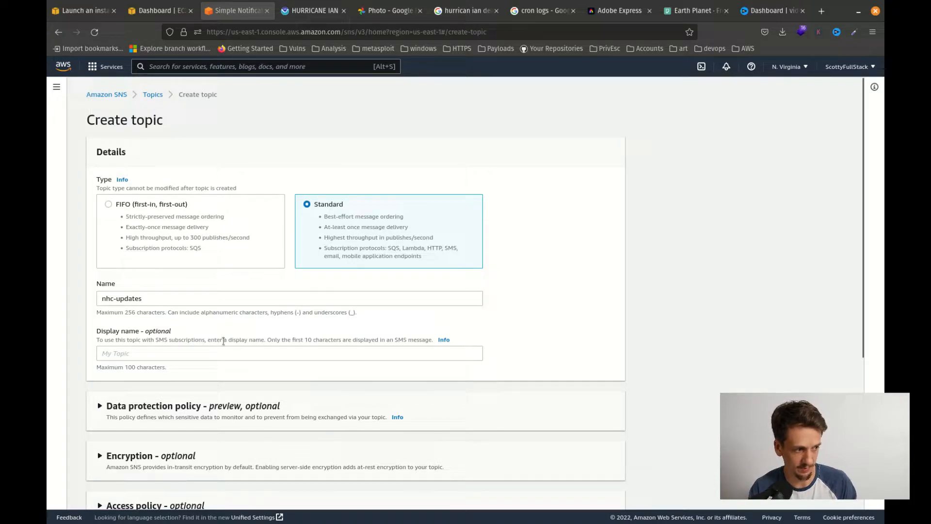
text(NHC Updates)
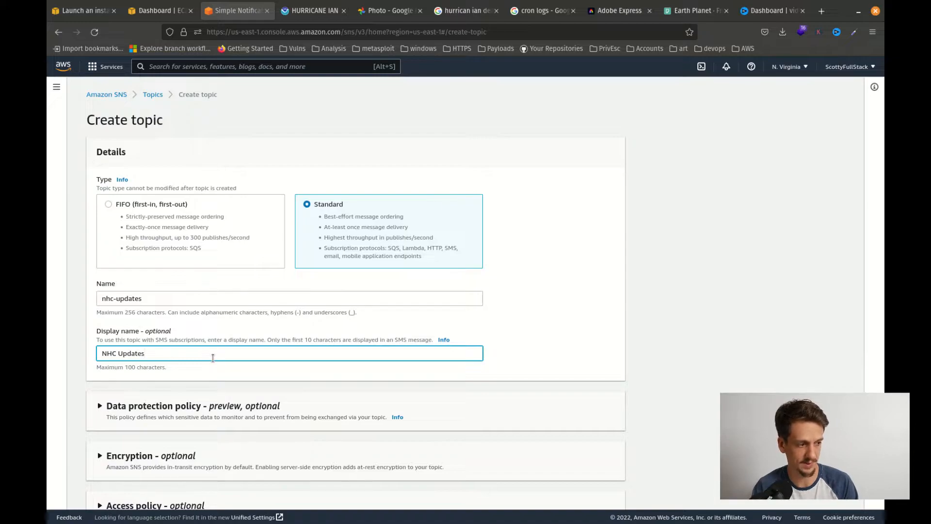
scroll(down, 3)
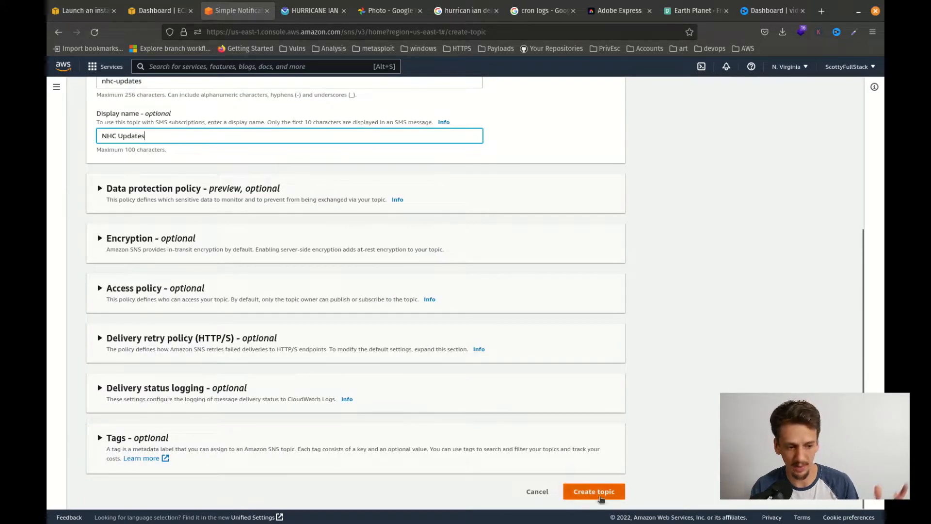
click(594, 491)
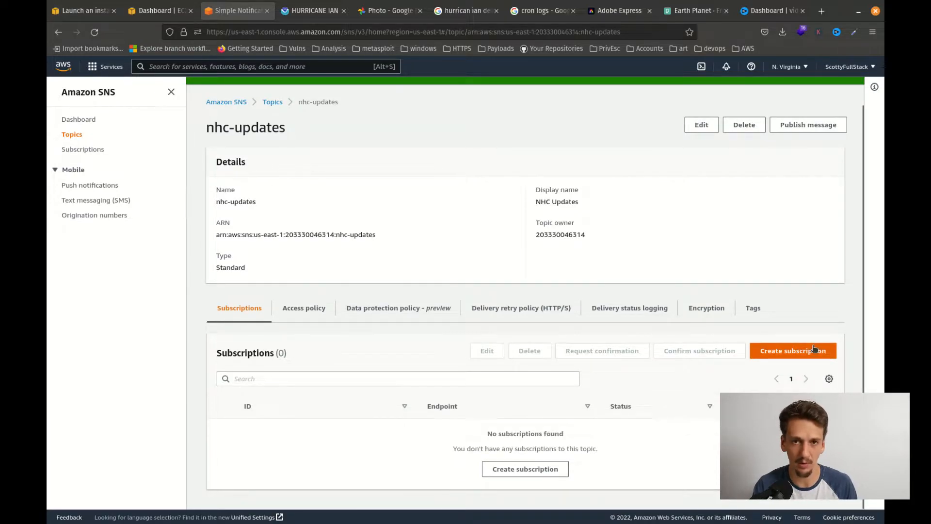
click(793, 350)
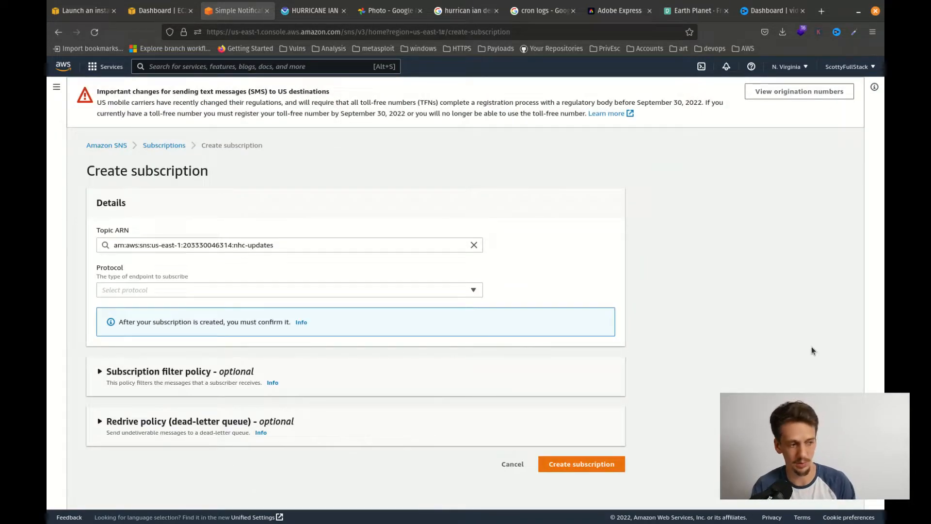
click(289, 289)
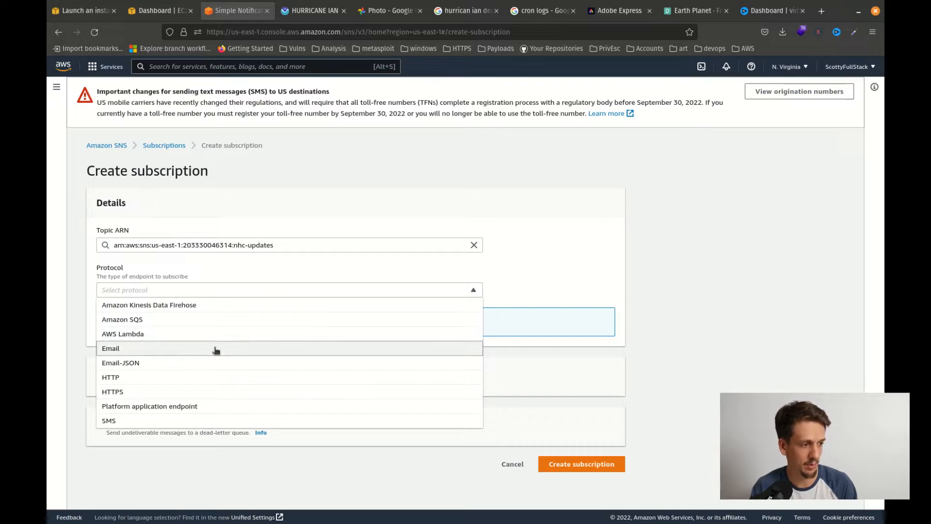
click(111, 349)
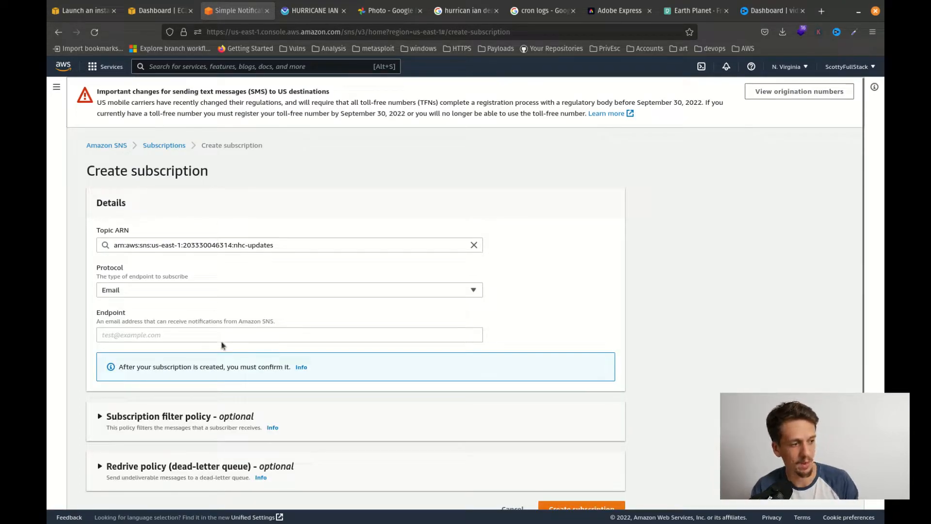
click(289, 334)
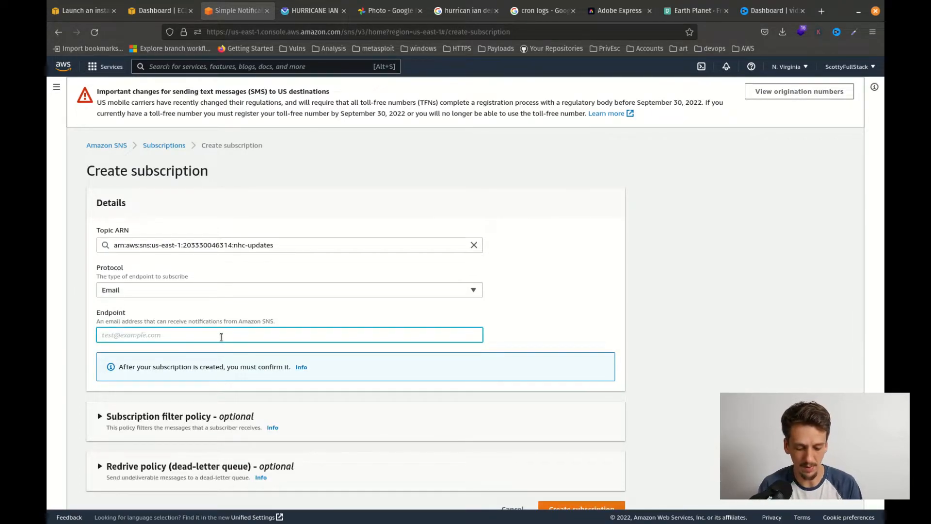
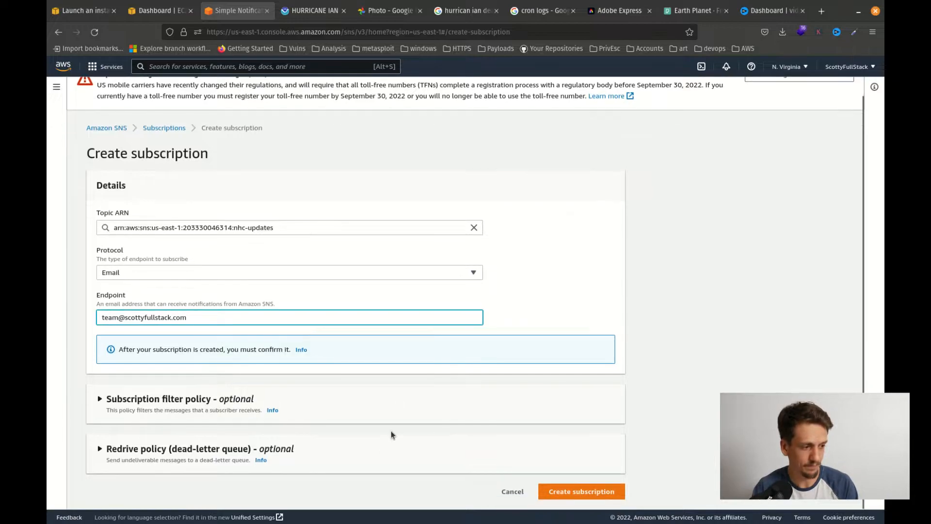
click(580, 491)
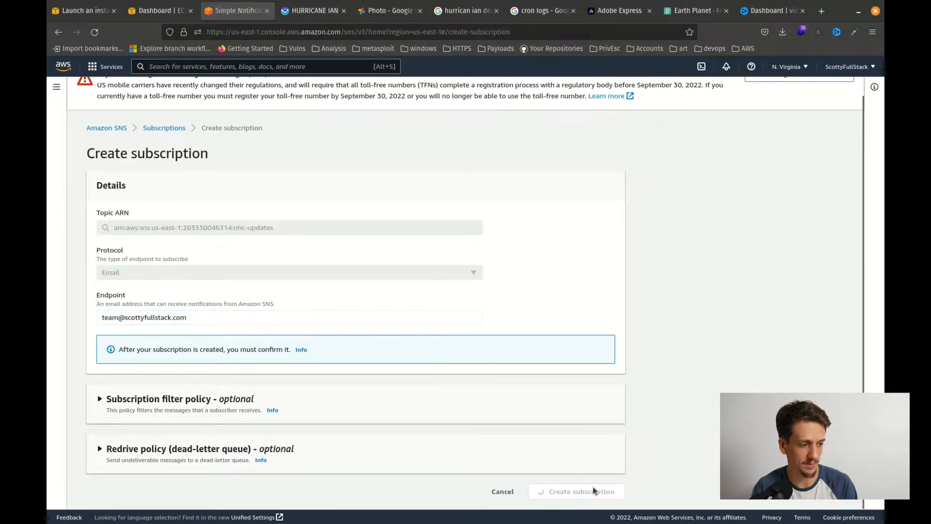
click(575, 491)
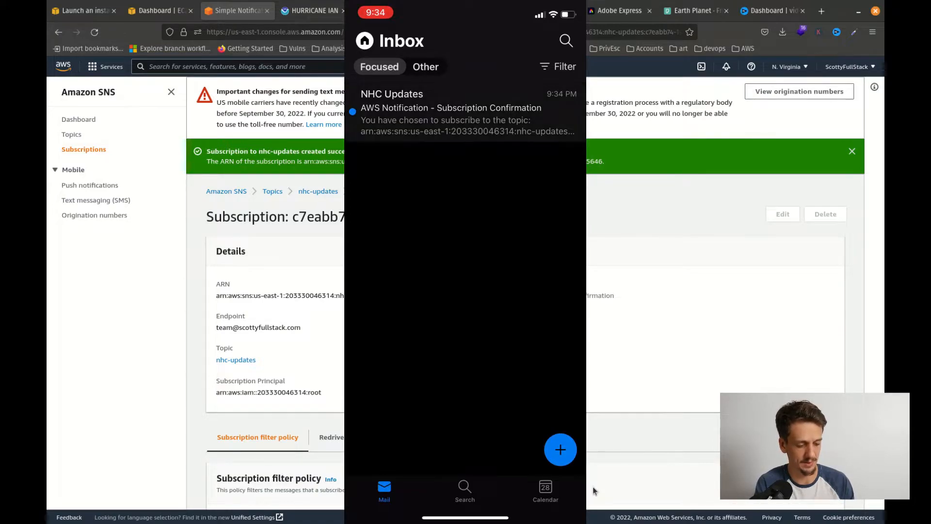
Open the AWS Subscription Confirmation email and tap its Confirm subscription link.
click(449, 113)
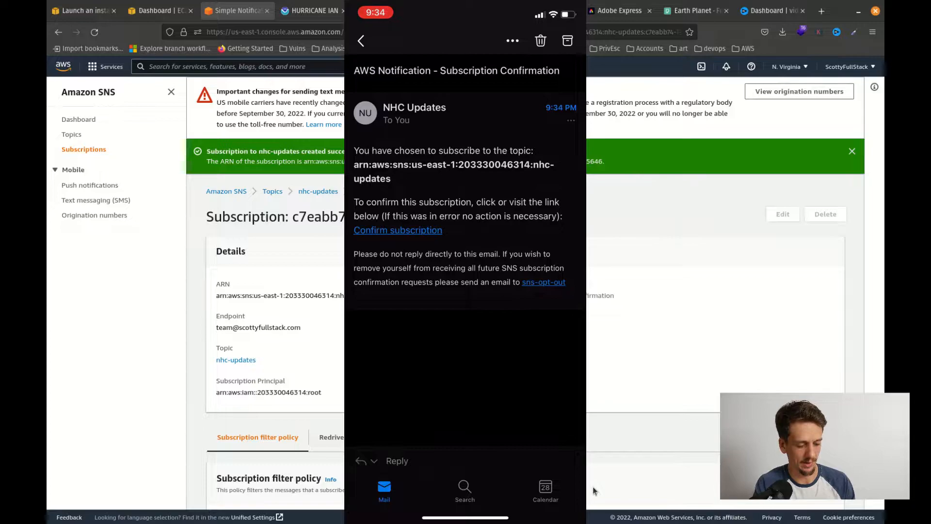
click(397, 229)
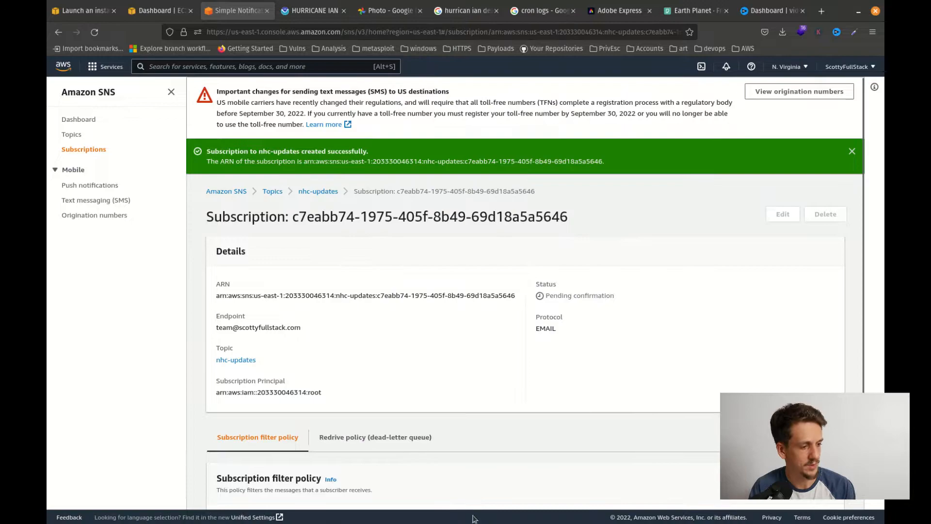
Navigate from the SNS Dashboard through Topics to the nhc-updates topic page.
click(78, 119)
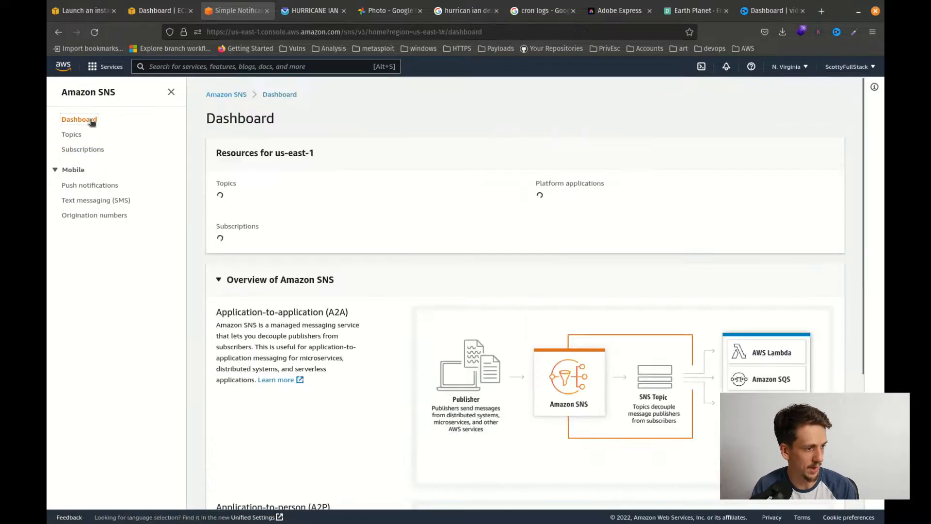
click(71, 134)
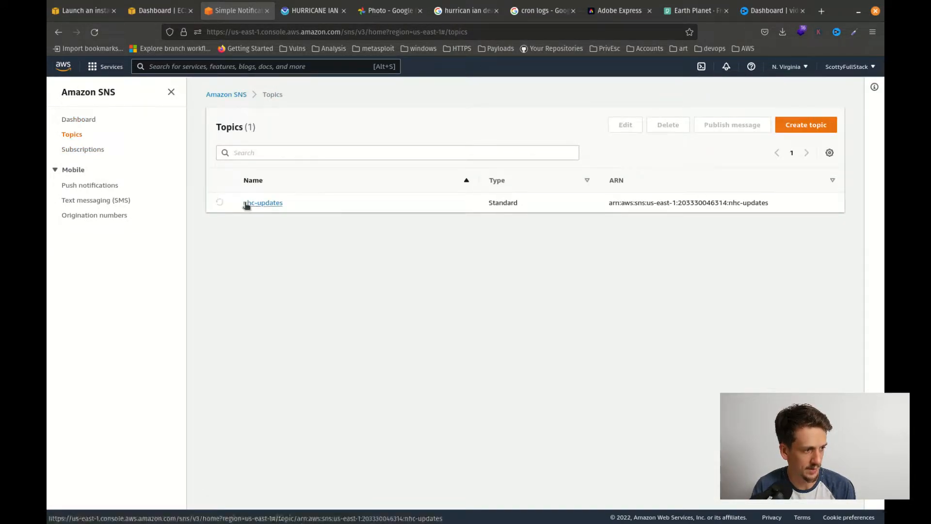
click(262, 202)
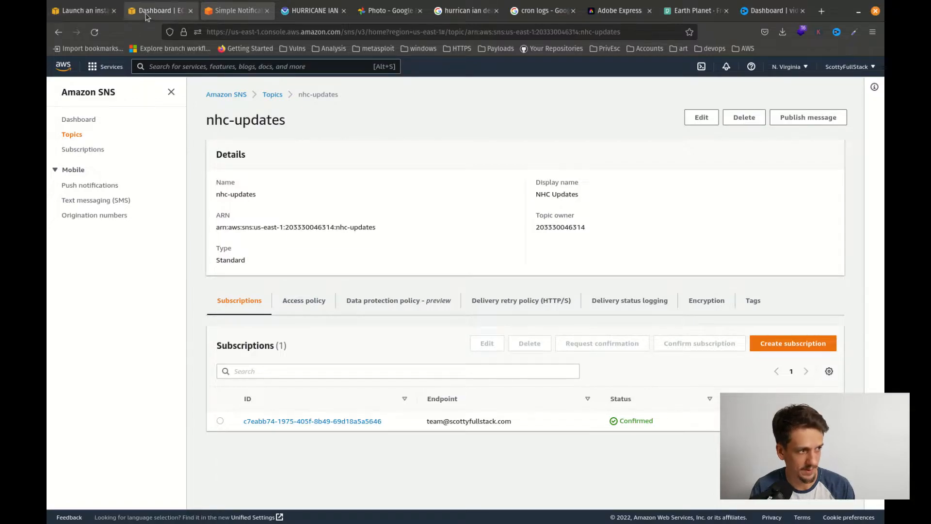
Open the nhc-updates instance summary and copy its public IPv4 address.
click(157, 11)
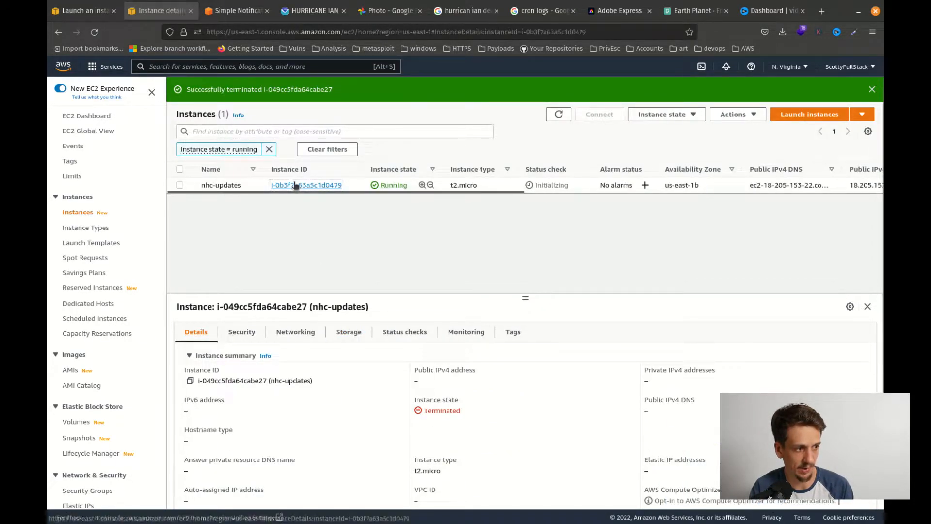
click(306, 184)
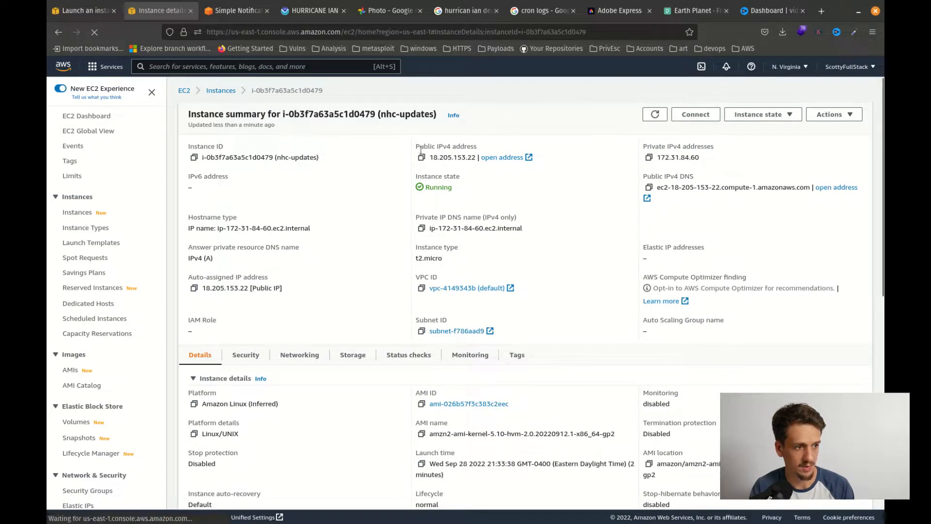
click(421, 156)
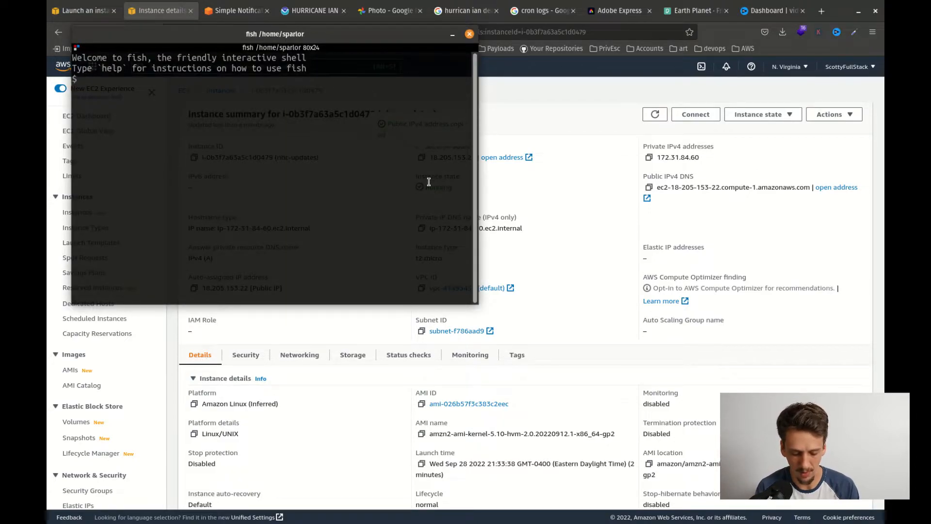
text(ssh -i ~/.ssh/sec_key.pem ec2-user@3.93.189.55)
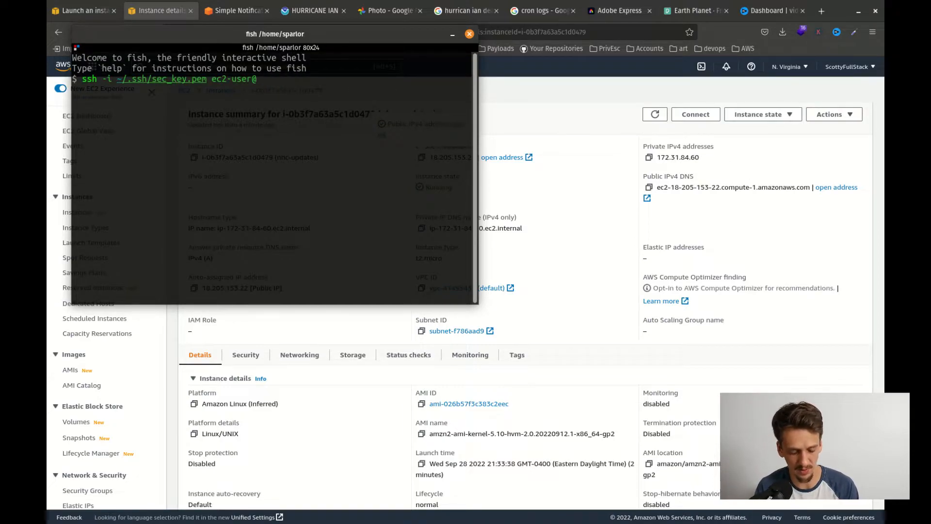
text(@18.205.153.22)
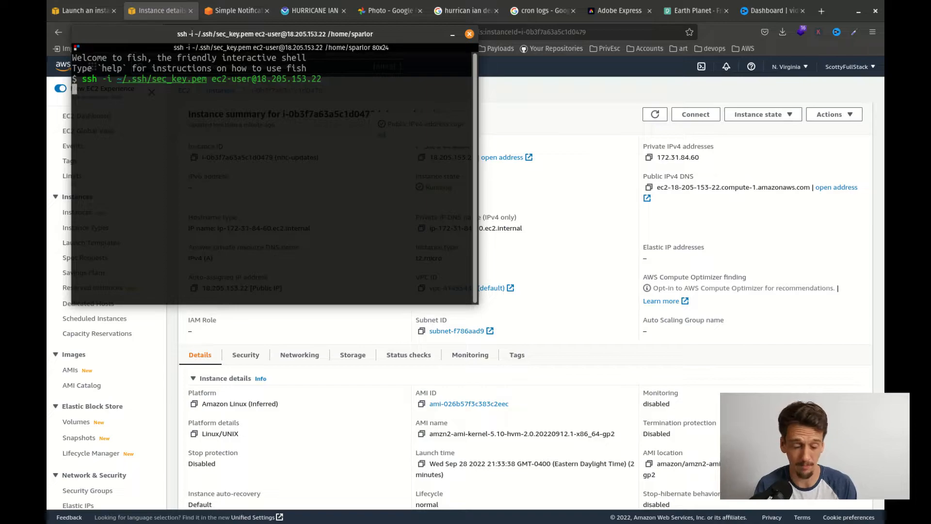
text(yes)
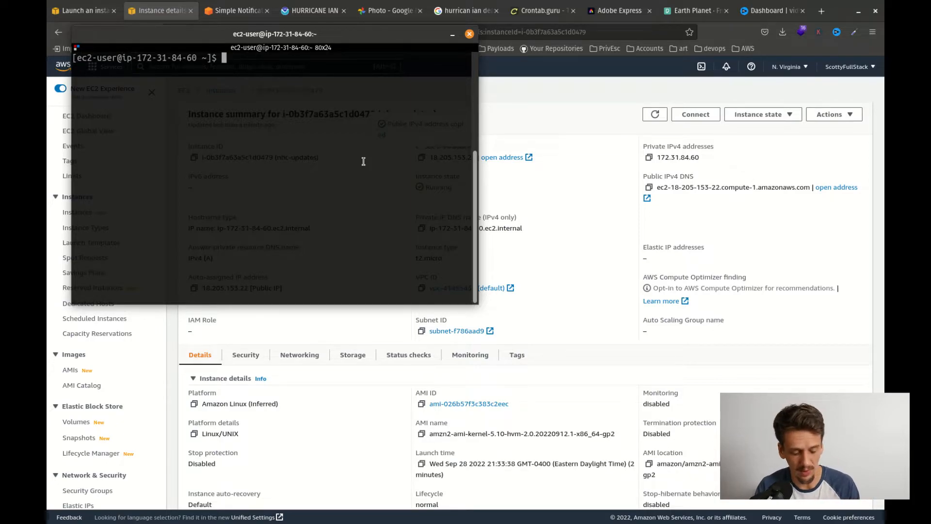
click(540, 11)
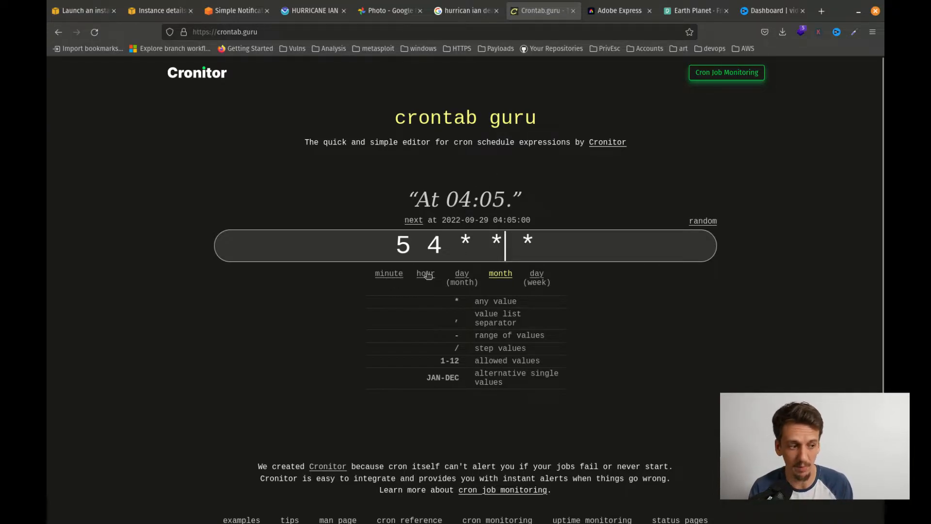
mouse_move(565, 272)
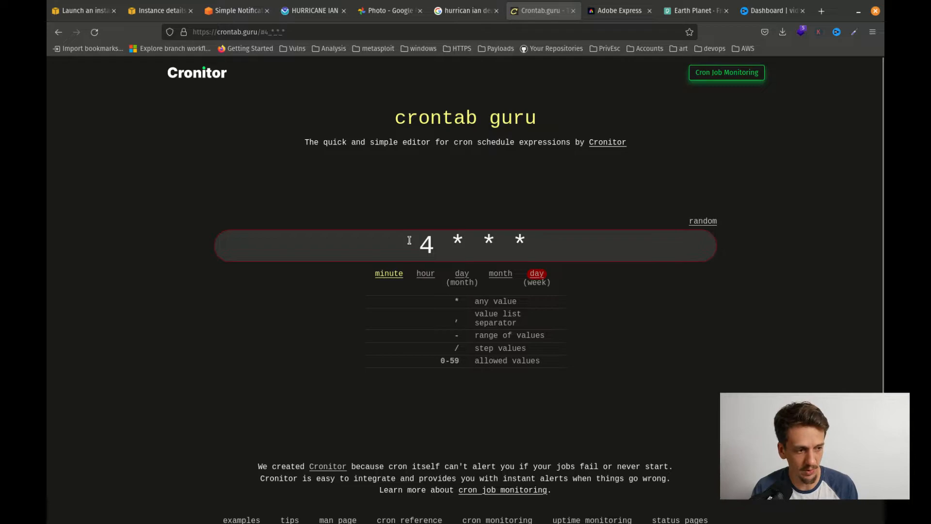
Change the crontab.guru expression to 0 3,9,15,21 * * *.
text(0)
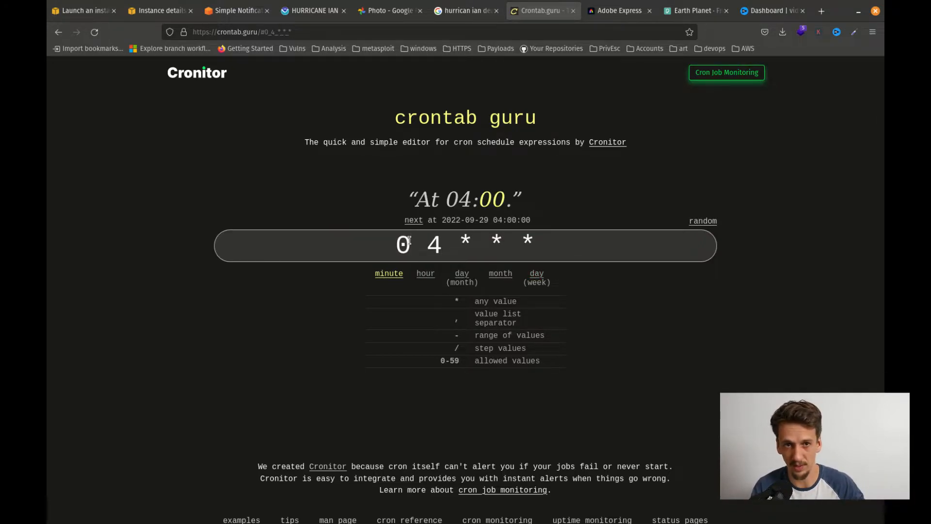
click(434, 243)
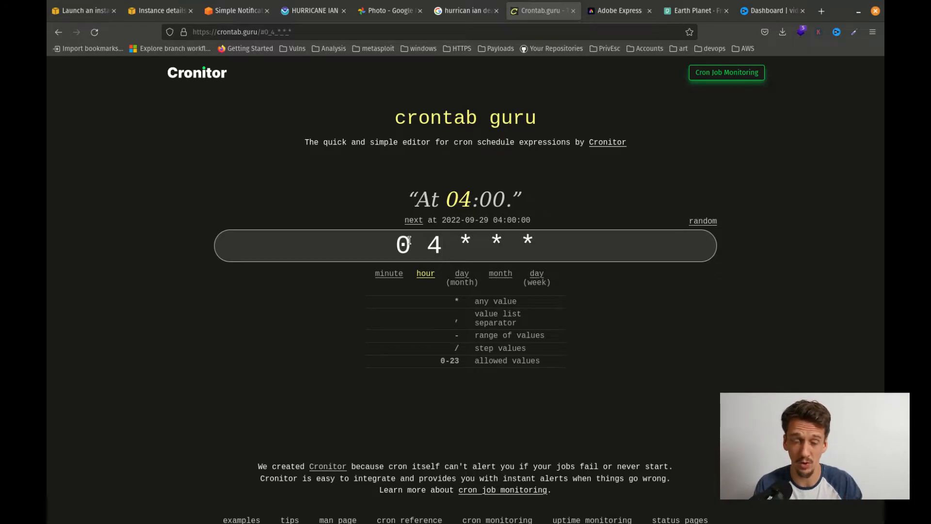
click(442, 244)
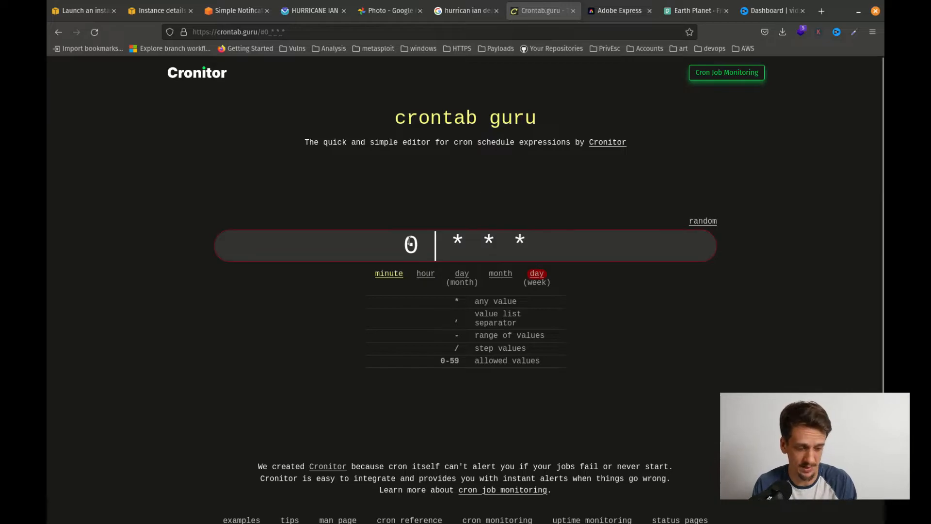
text(3,)
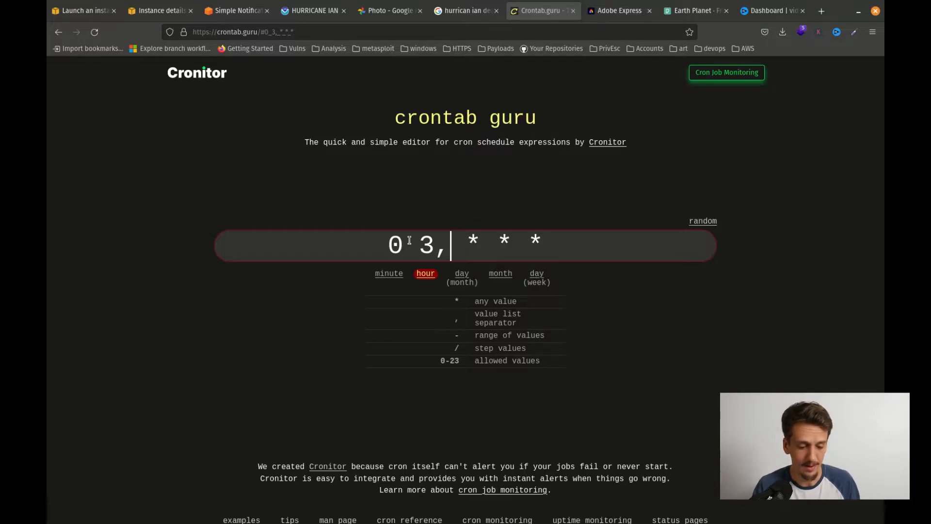
text(9)
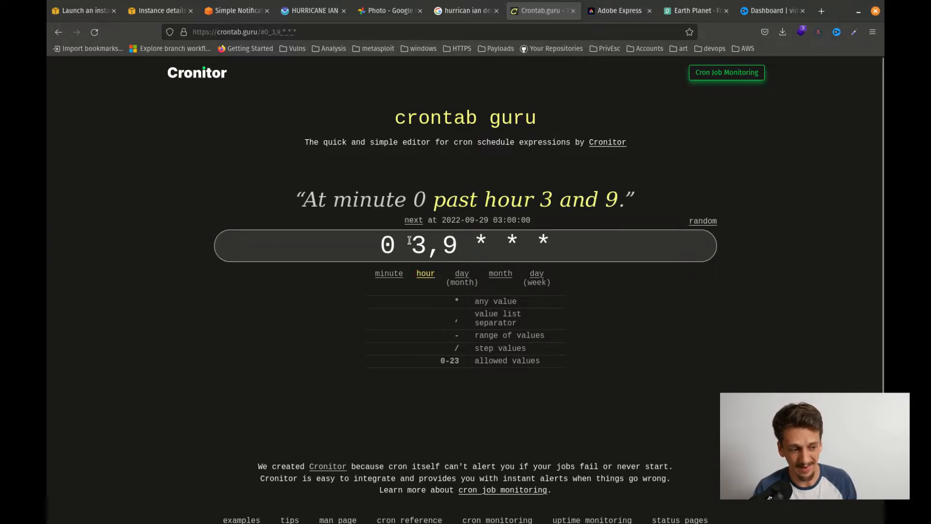
text(,)
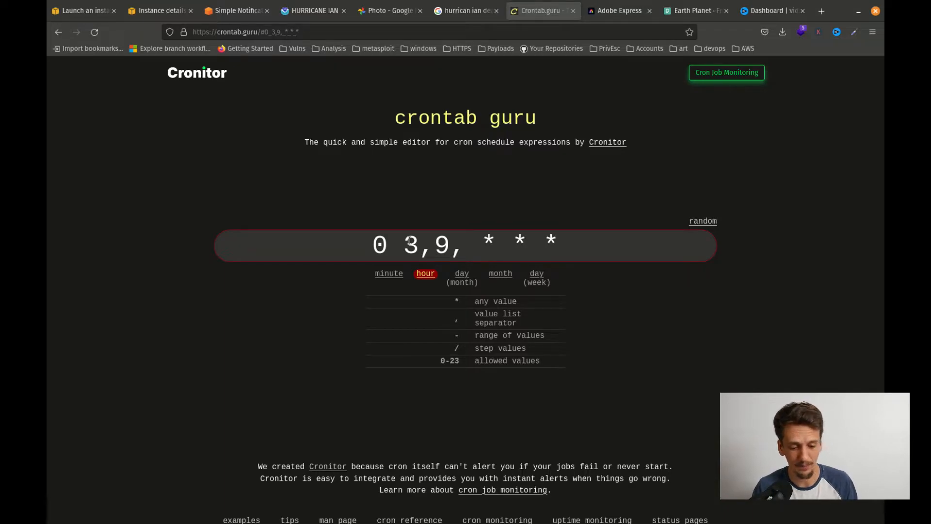
text(15)
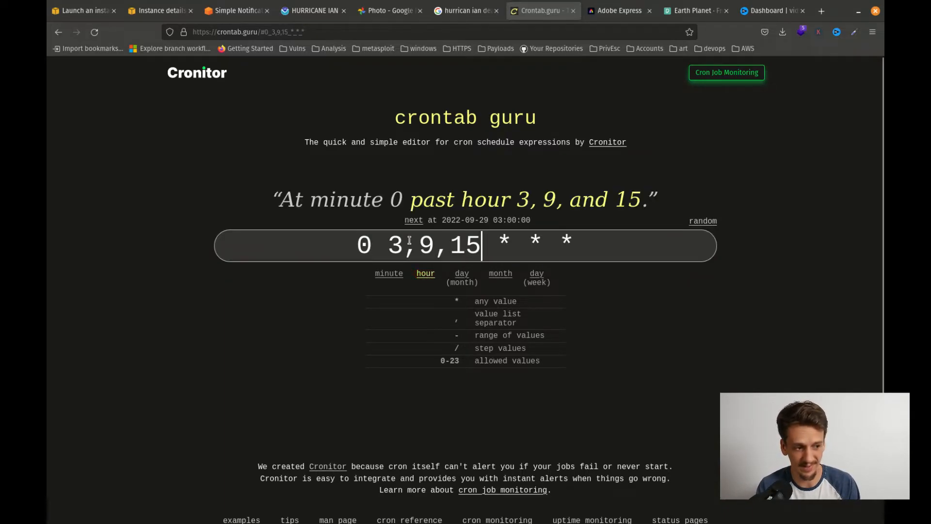
text(,)
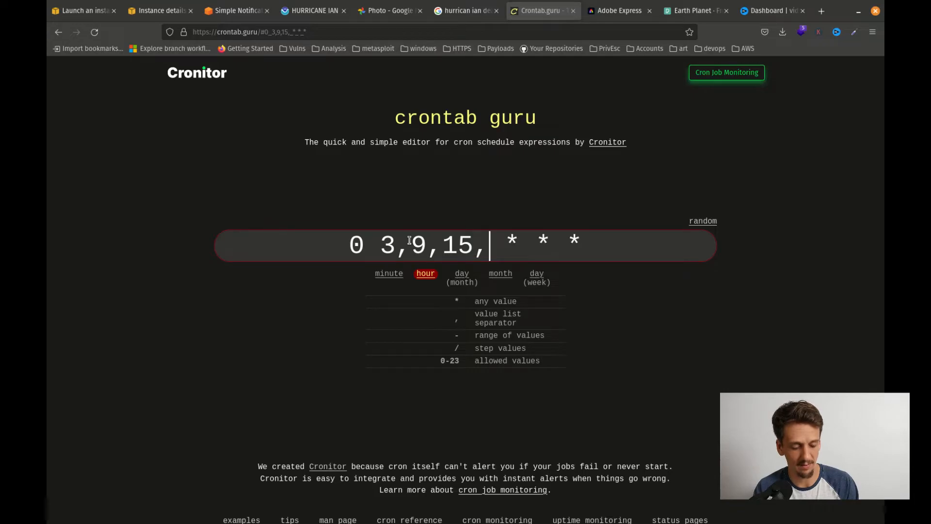
text(21)
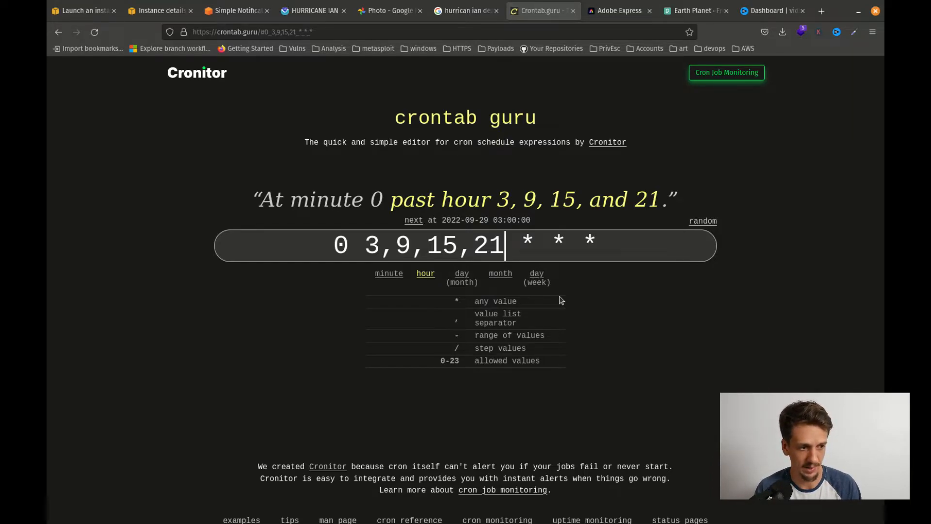
Edit the expression to 0,45 1,3,9,15,21 * * *, adding hour 1 and minute 45.
click(414, 244)
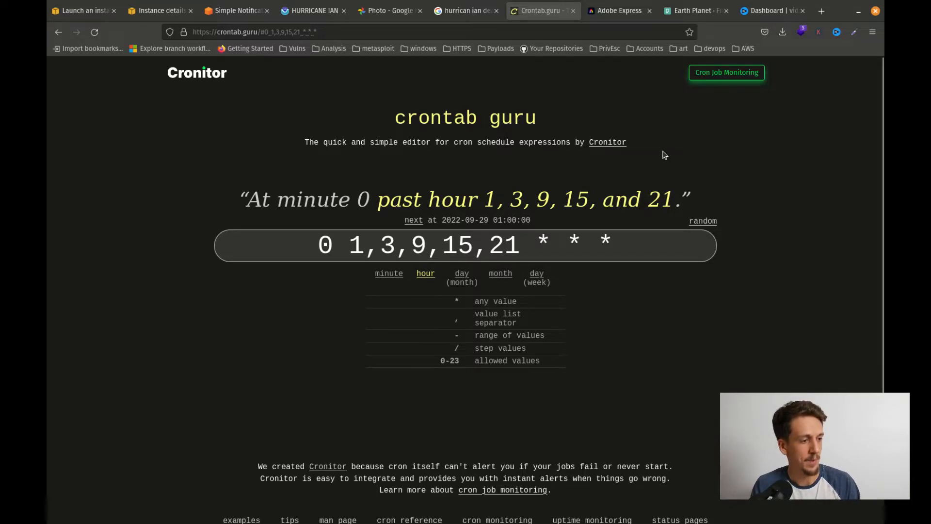
click(388, 273)
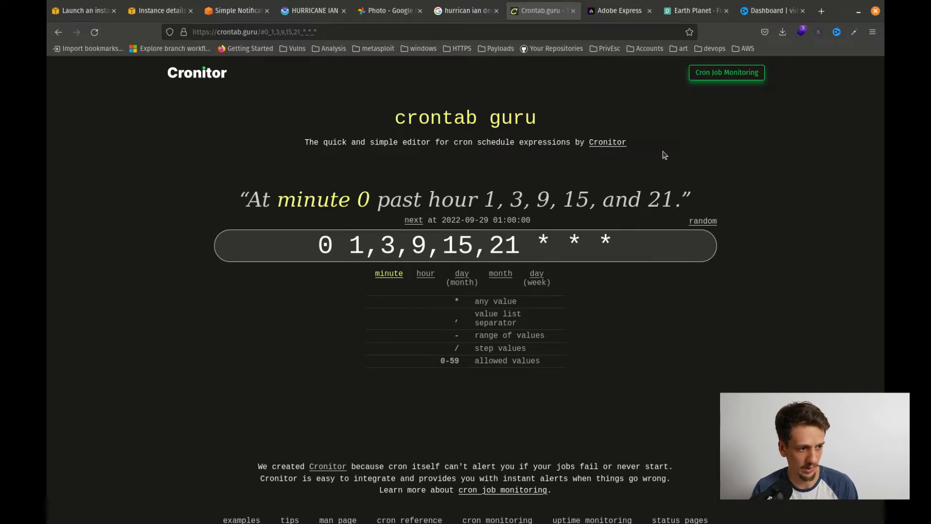
click(333, 245)
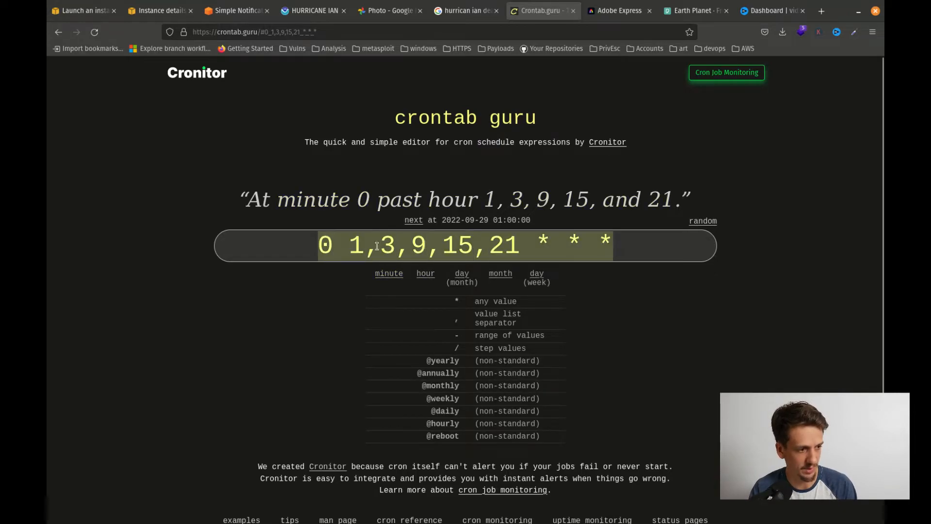
click(324, 244)
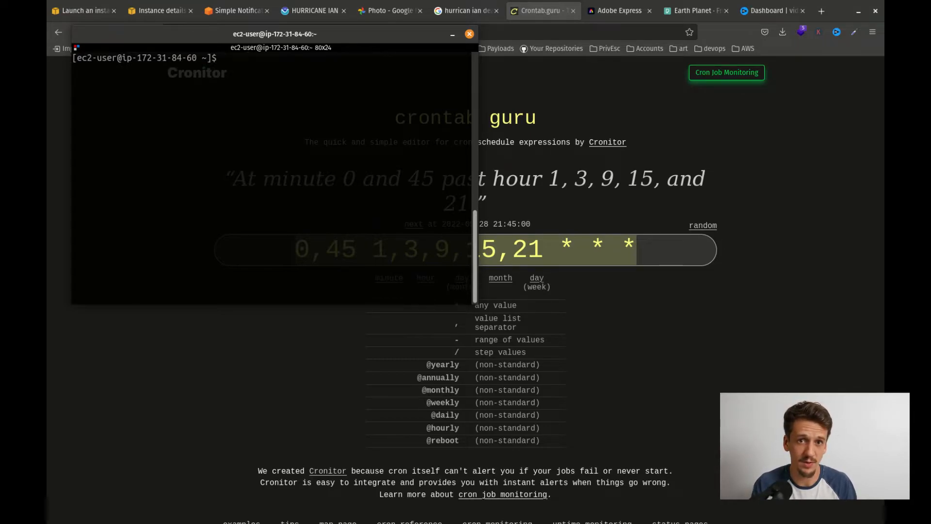
Discard the partial aws configure command and run crontab -e.
text(aws)
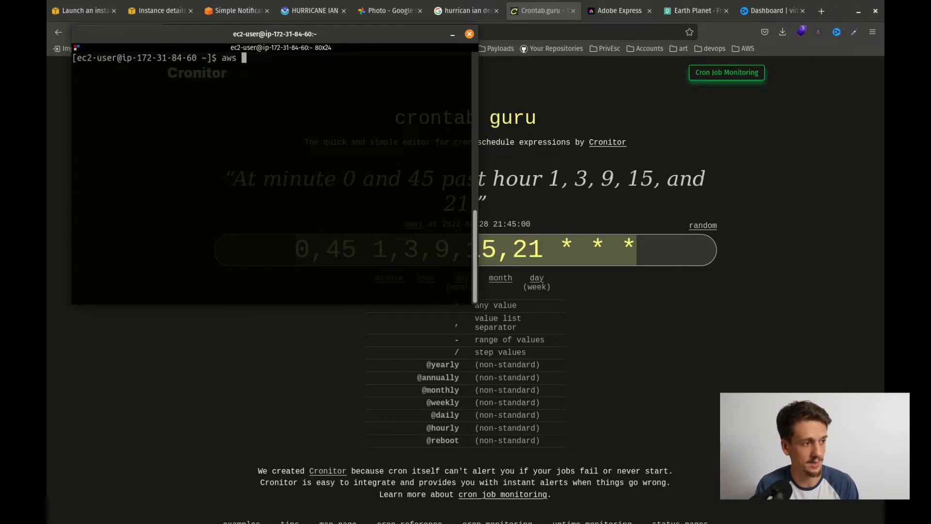
text(c)
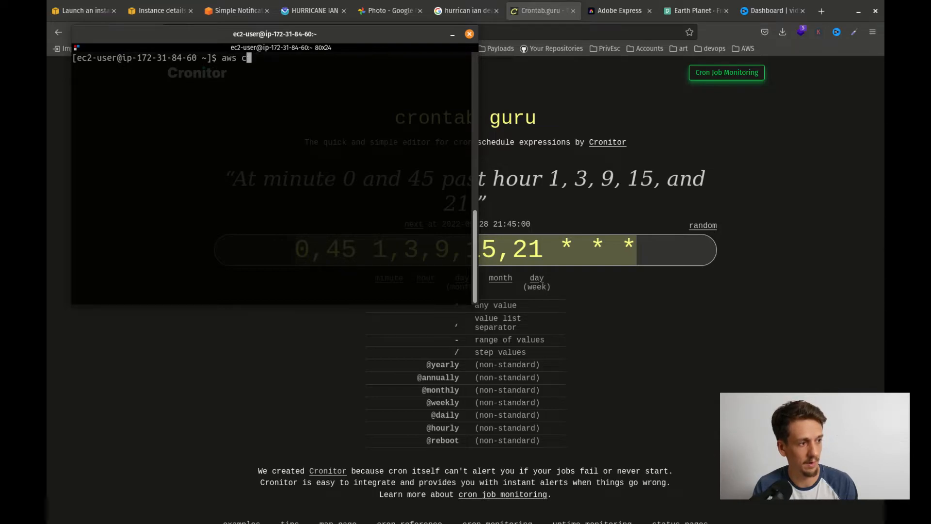
text(onfigure)
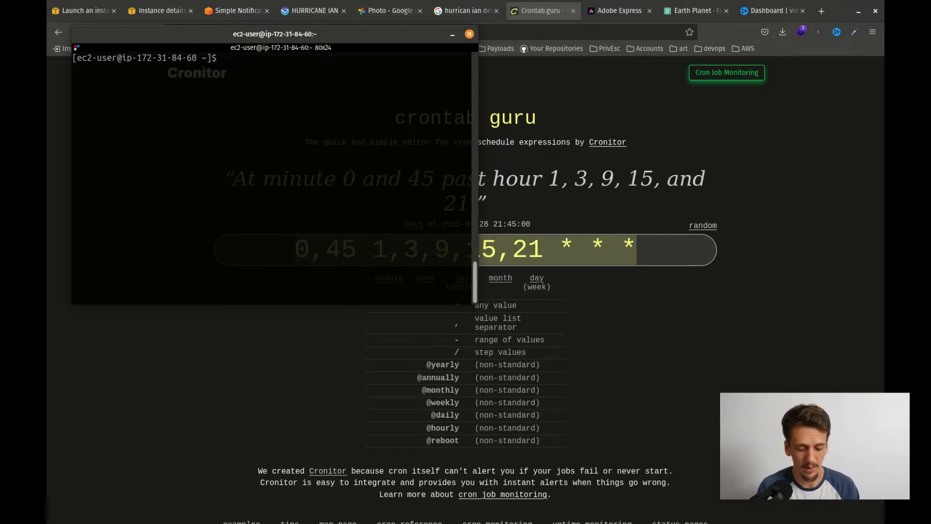
text(crontab -e)
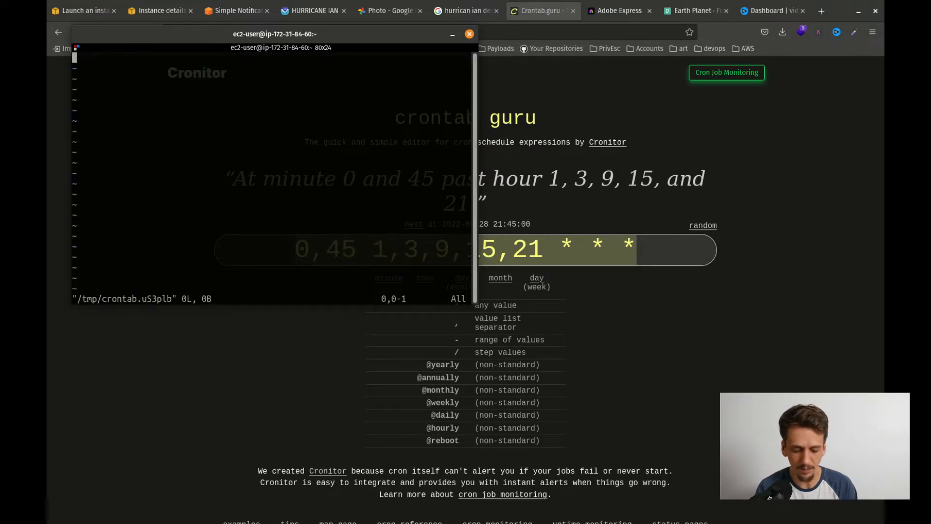
In vim insert mode, type '0,45 1,3,9,15,21 * * * /usr/bin/bash -c "aws sns publish --topic-arn'.
key(i)
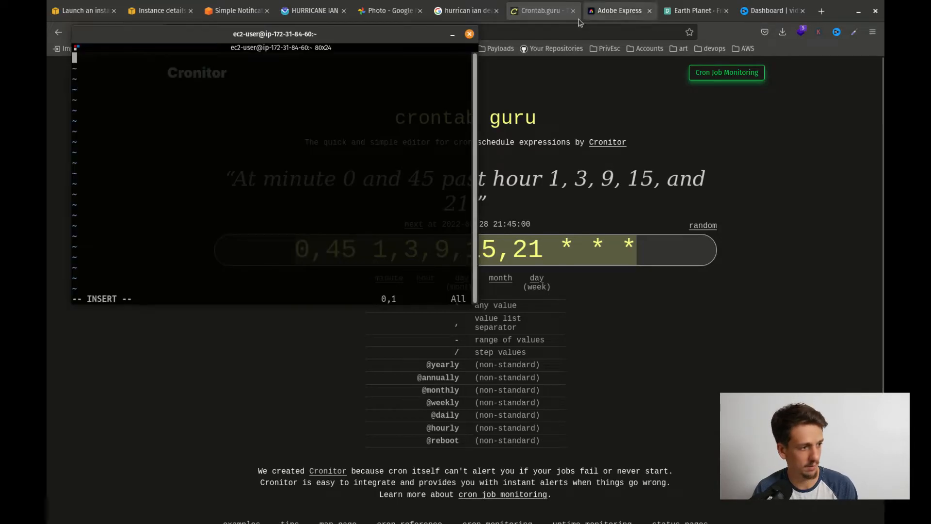
text(0,45 1,3,9,15,21 * * *)
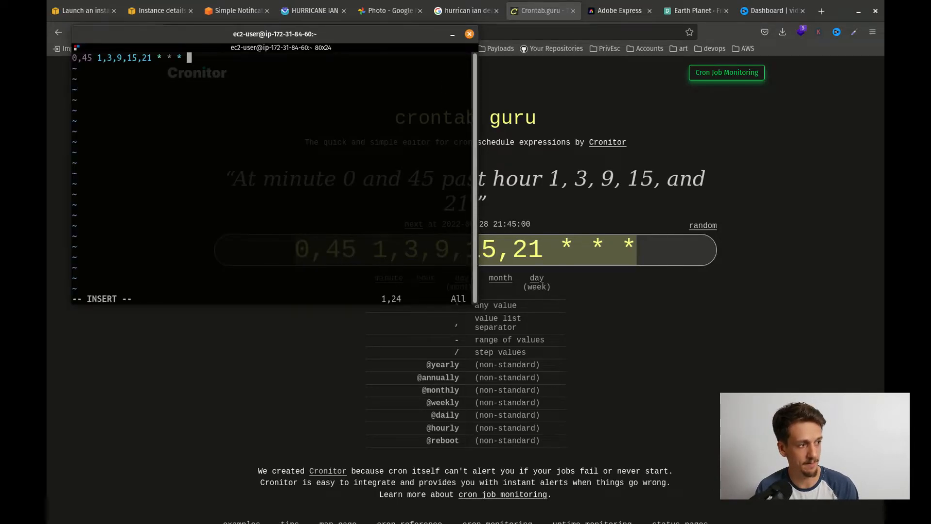
text(/usr/bi)
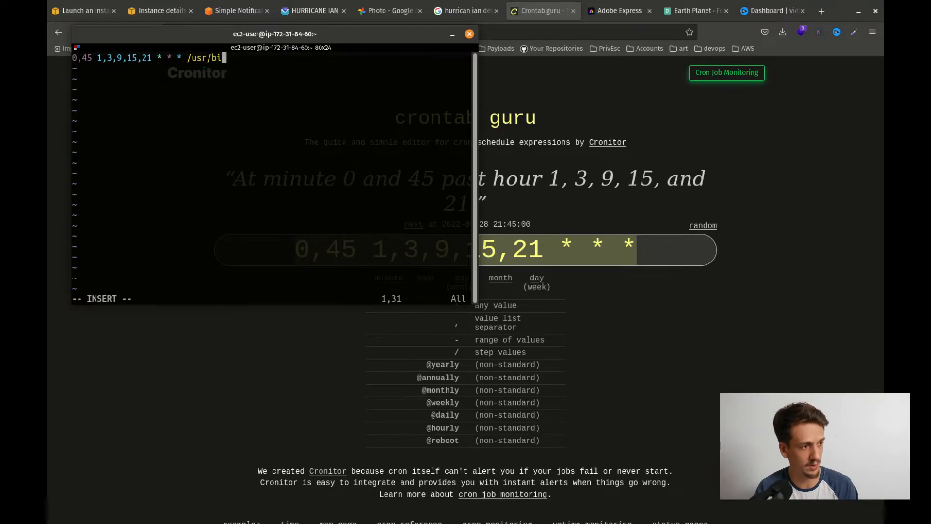
text(n/bash -c ")
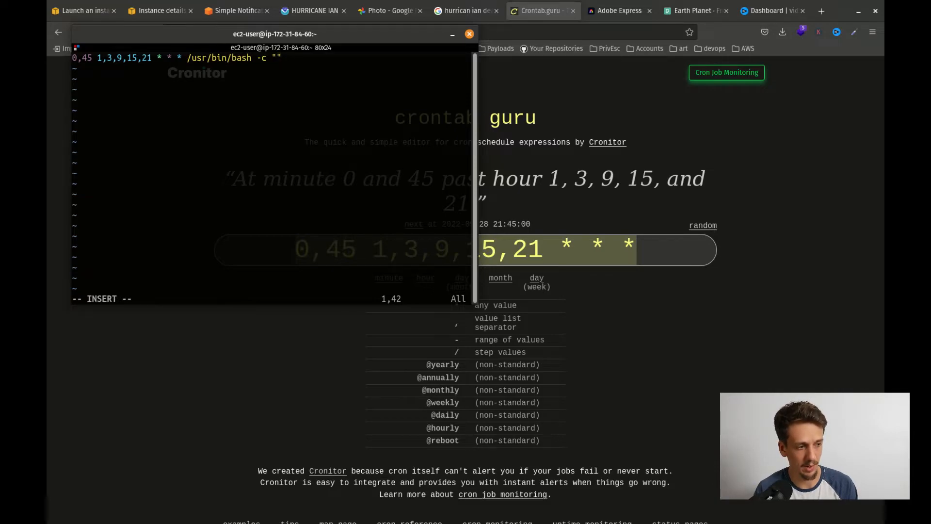
text(a)
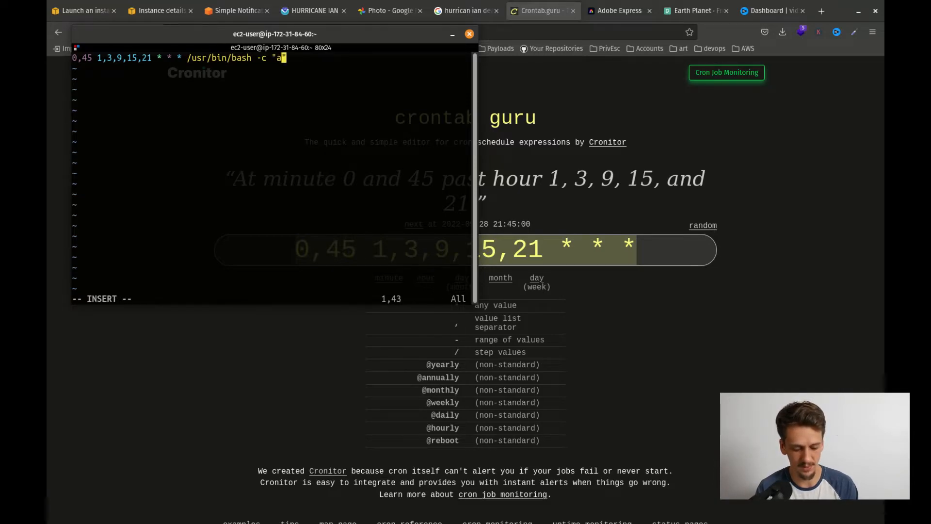
text(ws sns)
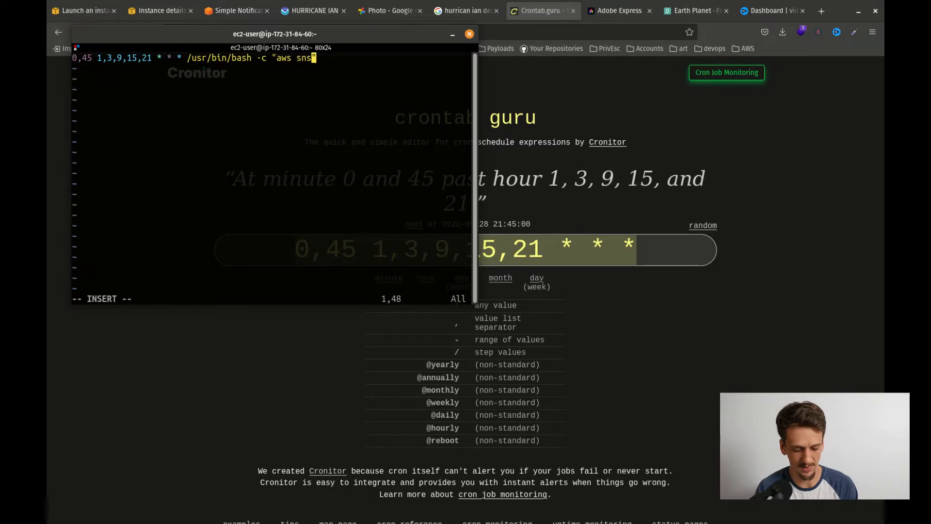
text(publish)
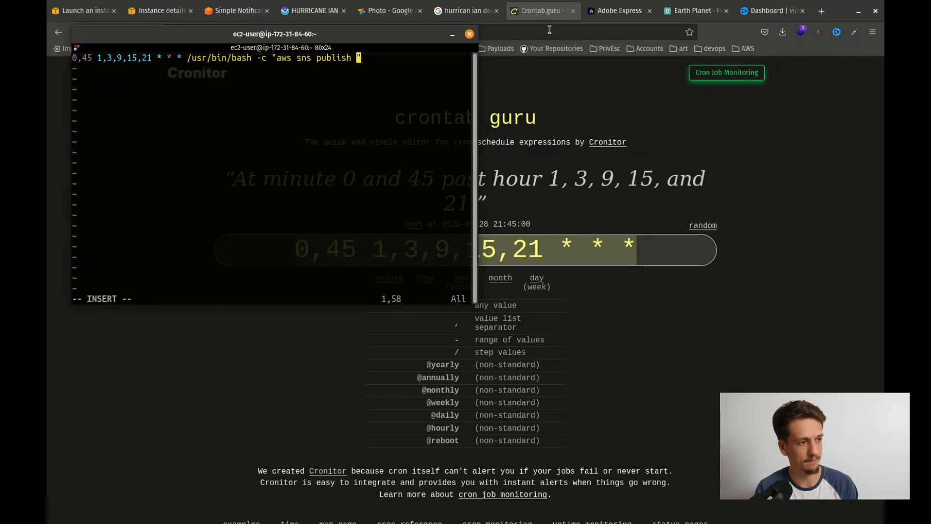
text(--topic-arn)
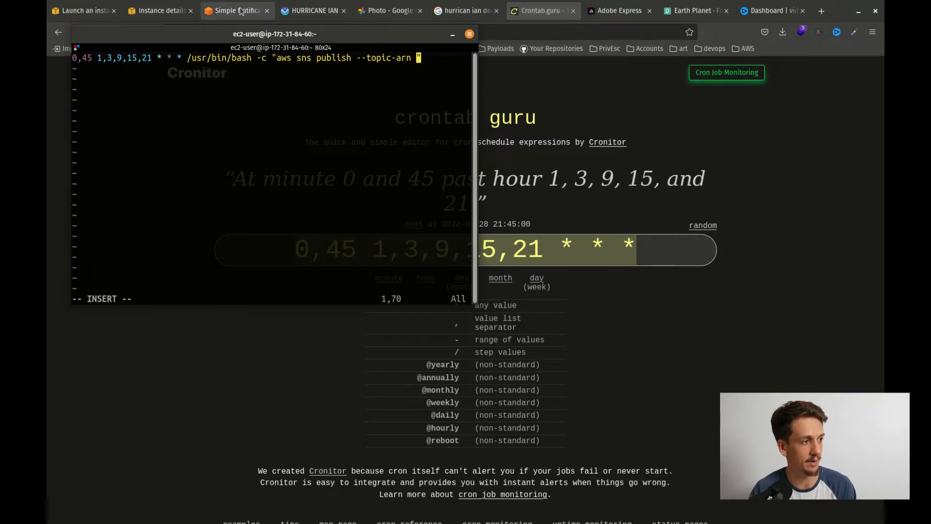
Add the nhc-updates topic ARN from SNS, then --message 'See the latest Ian Track here: '.
click(236, 11)
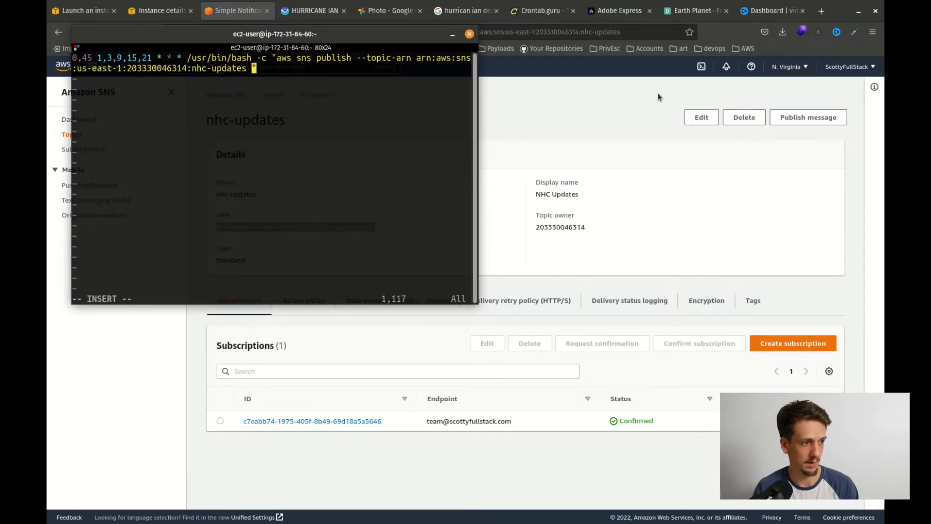
text(--message)
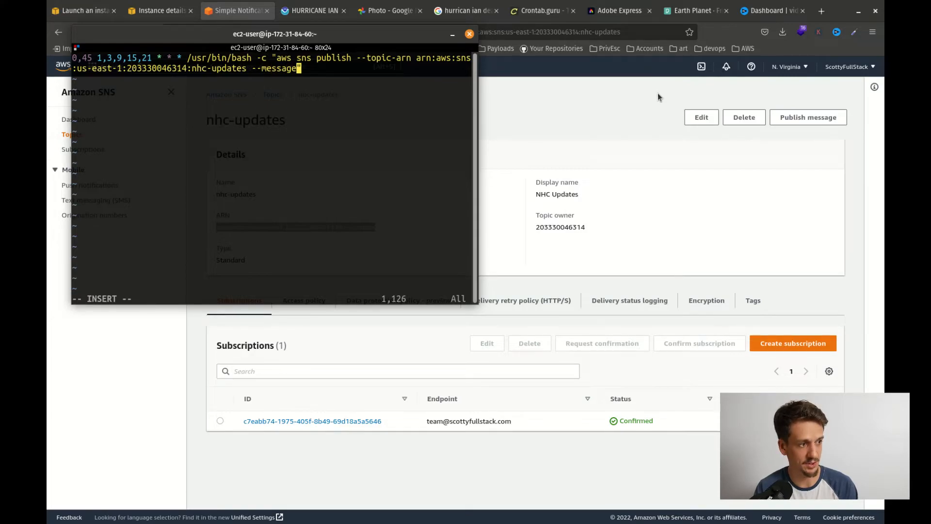
text(')
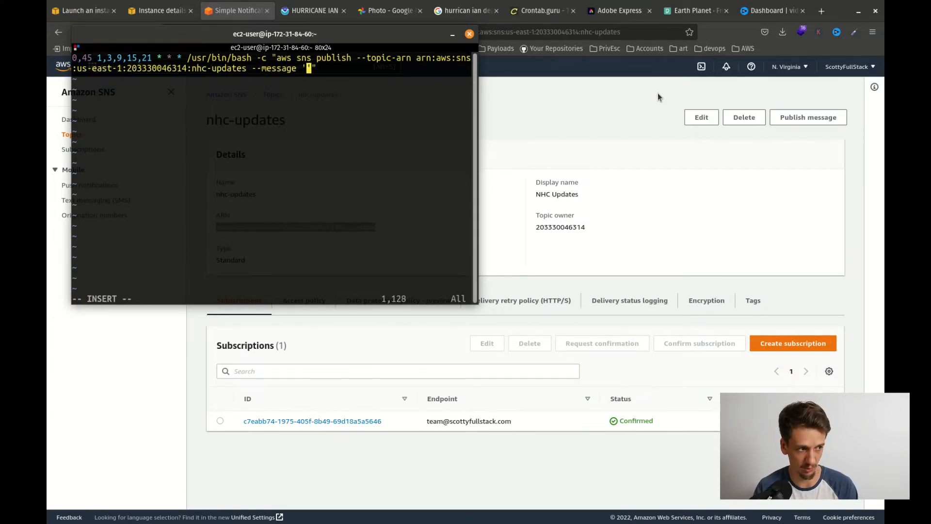
text(See the)
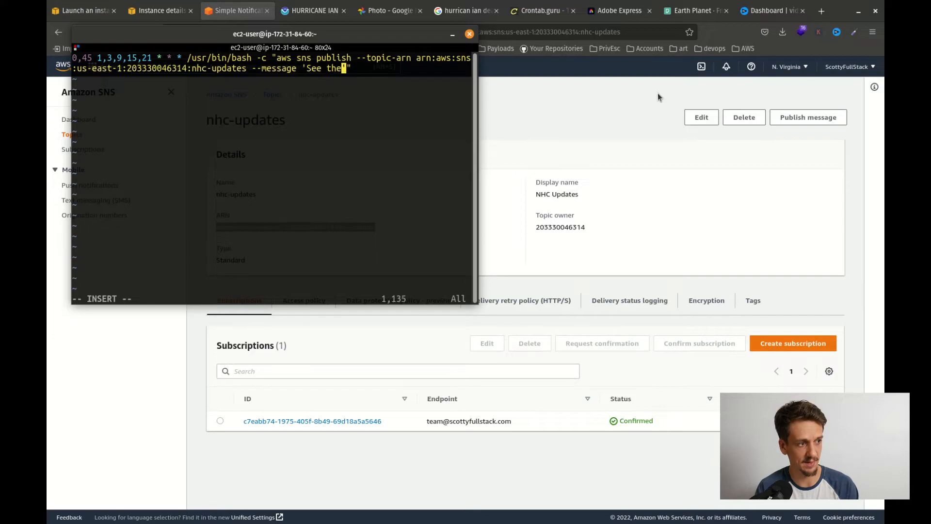
text(latest)
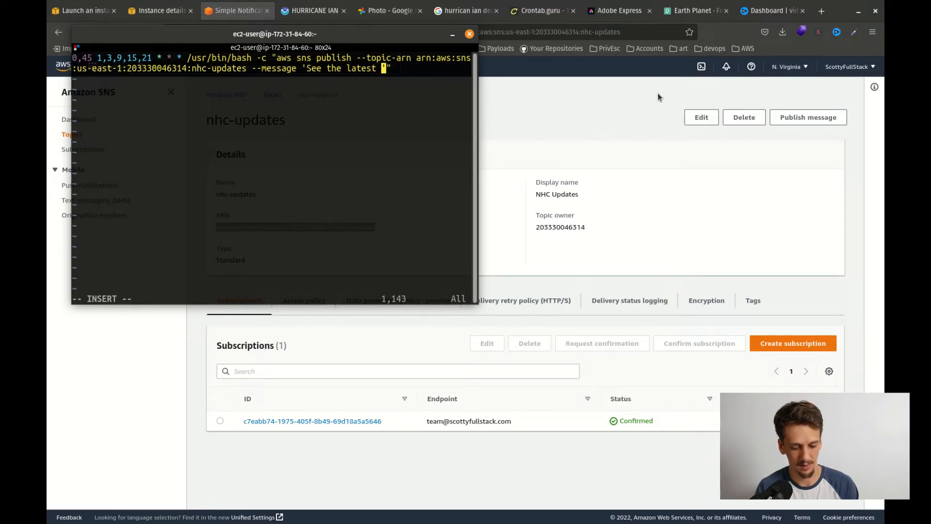
text(Ian Track here:)
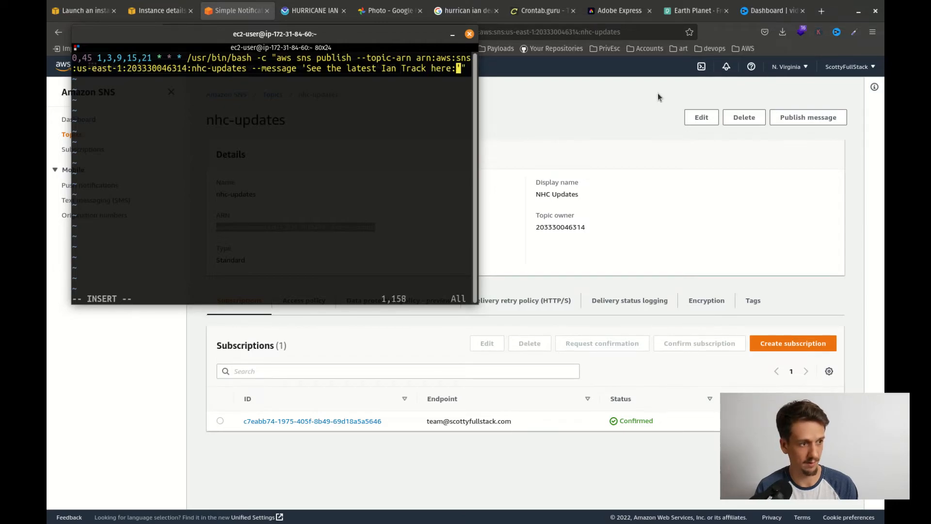
click(312, 11)
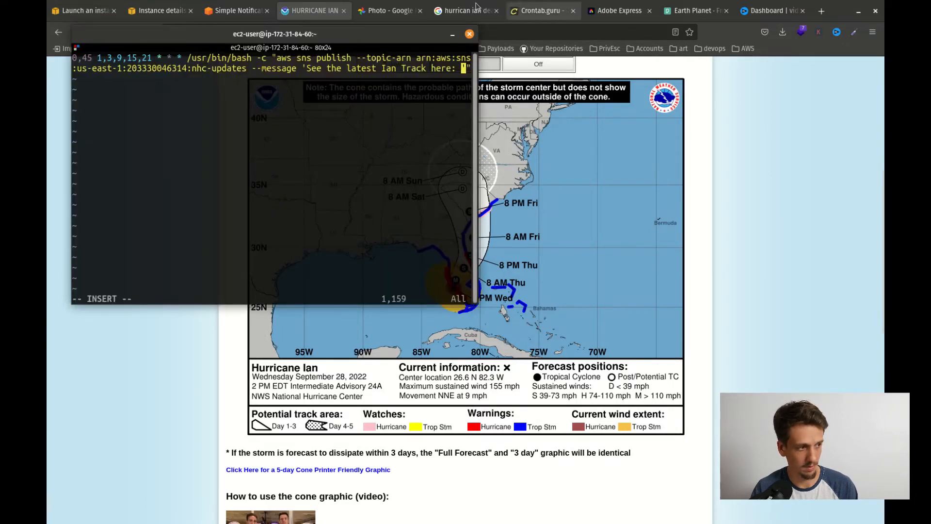
text(https://www.nhc.noaa.gov/refresh/graphics_at4+shtml/160155.shtml?cone#contents)
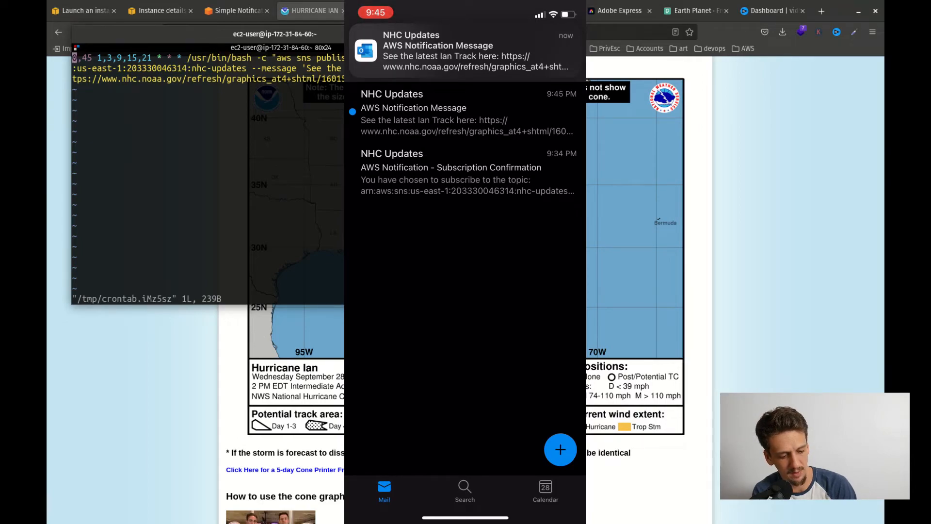
Open the newest NHC Updates 'AWS Notification Message' email in the Outlook inbox.
click(467, 119)
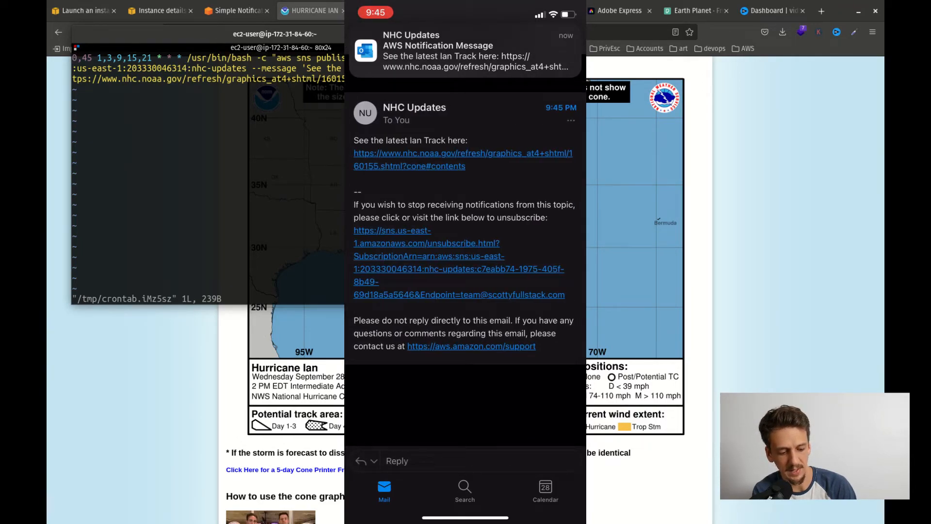
click(465, 51)
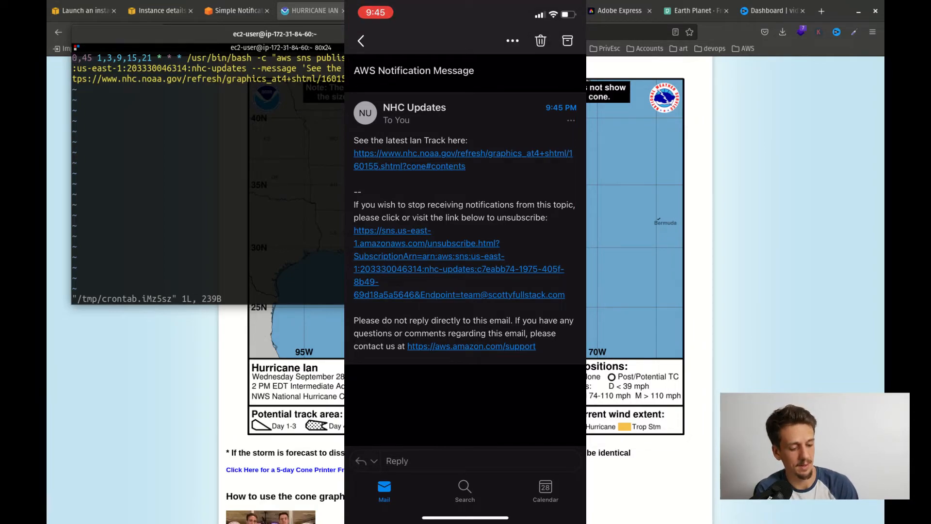